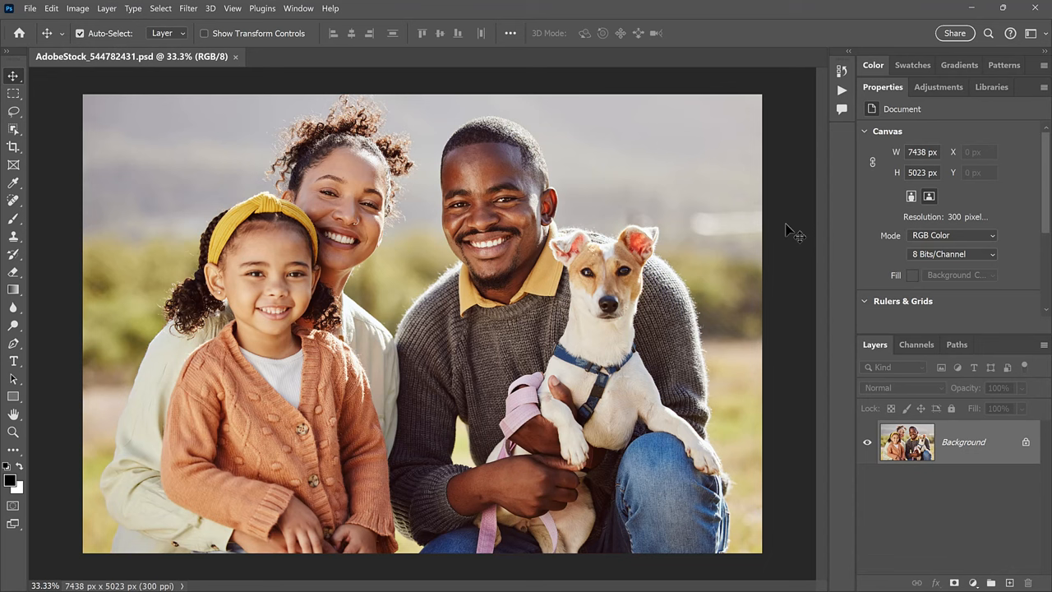
mouse_move(740, 234)
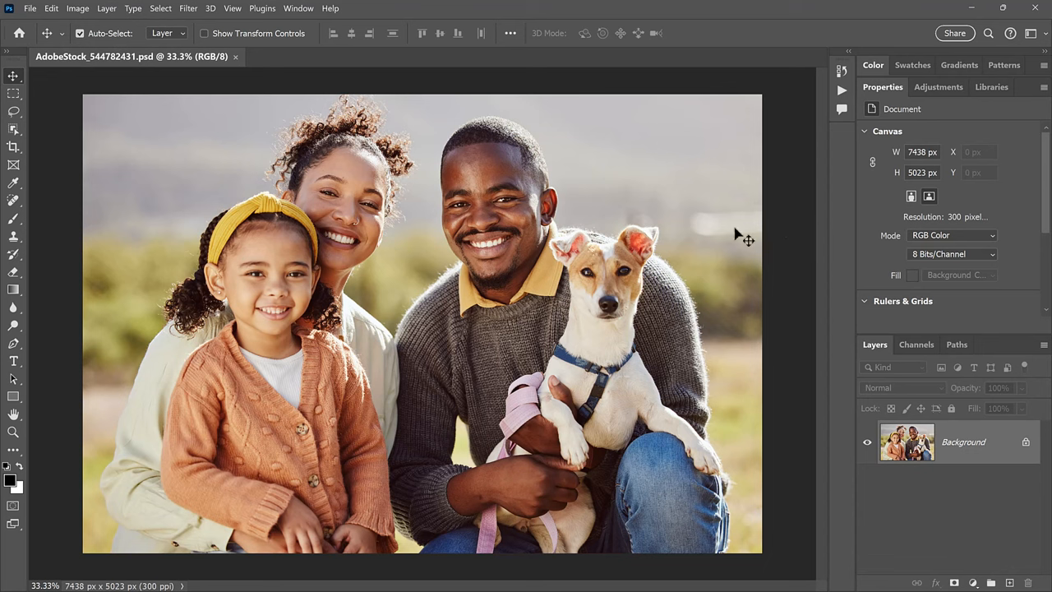
mouse_move(628, 202)
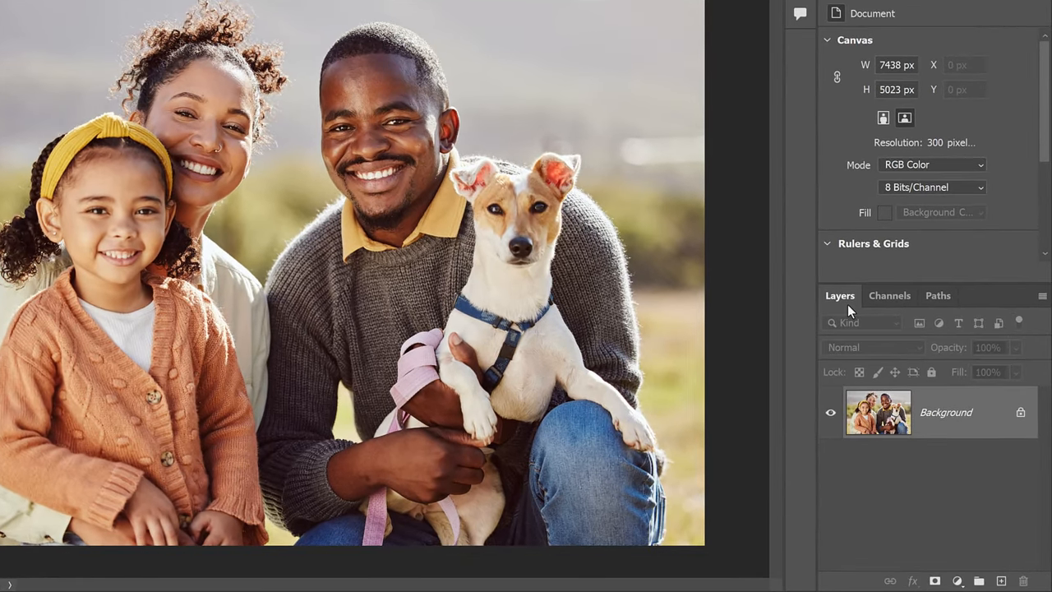
mouse_move(952, 435)
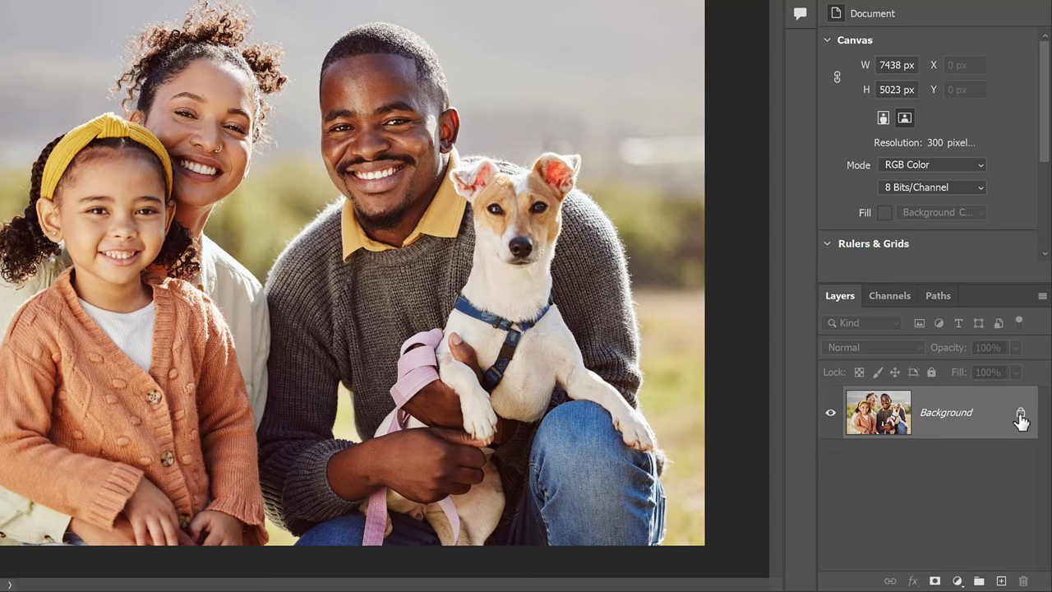
Step: Unlock the family photo's Background layer by double-clicking it in the Layers panel
double_click(1022, 419)
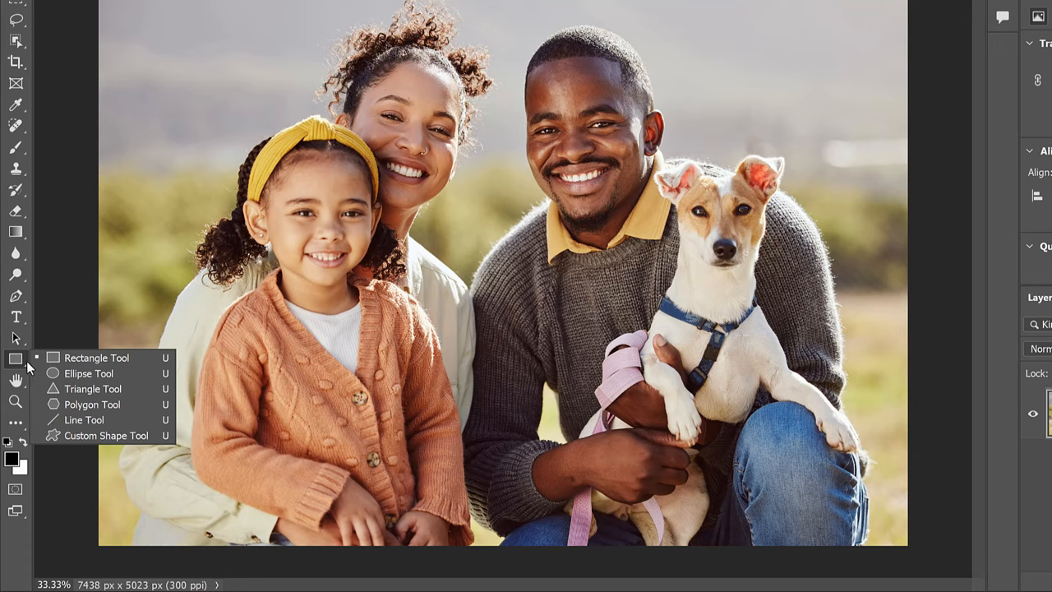
mouse_move(143, 365)
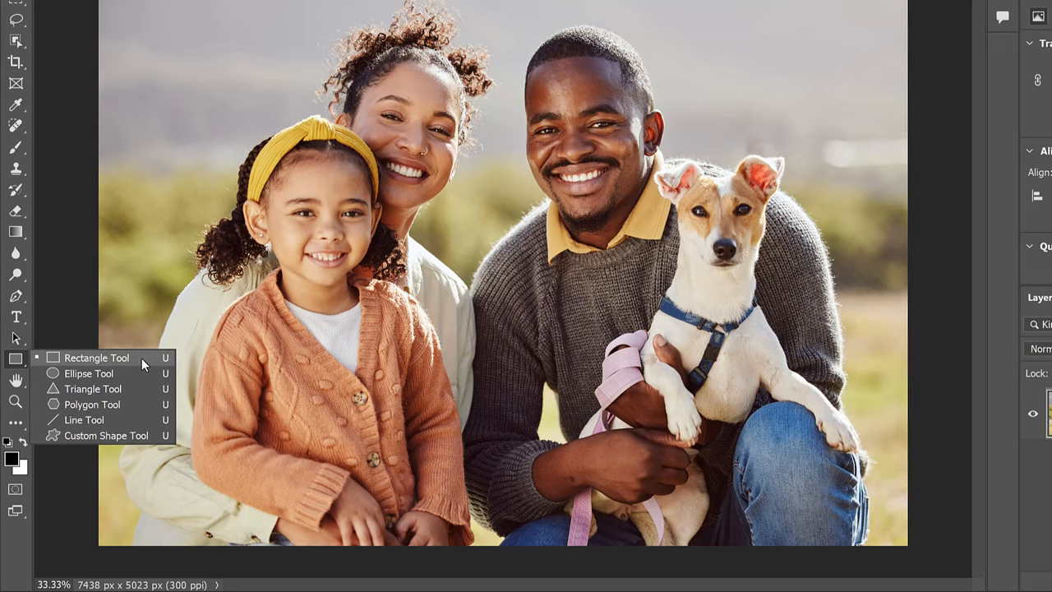
Step: Select the Rectangle Tool and open its stroke colour options for a no-stroke shape
left_click(97, 357)
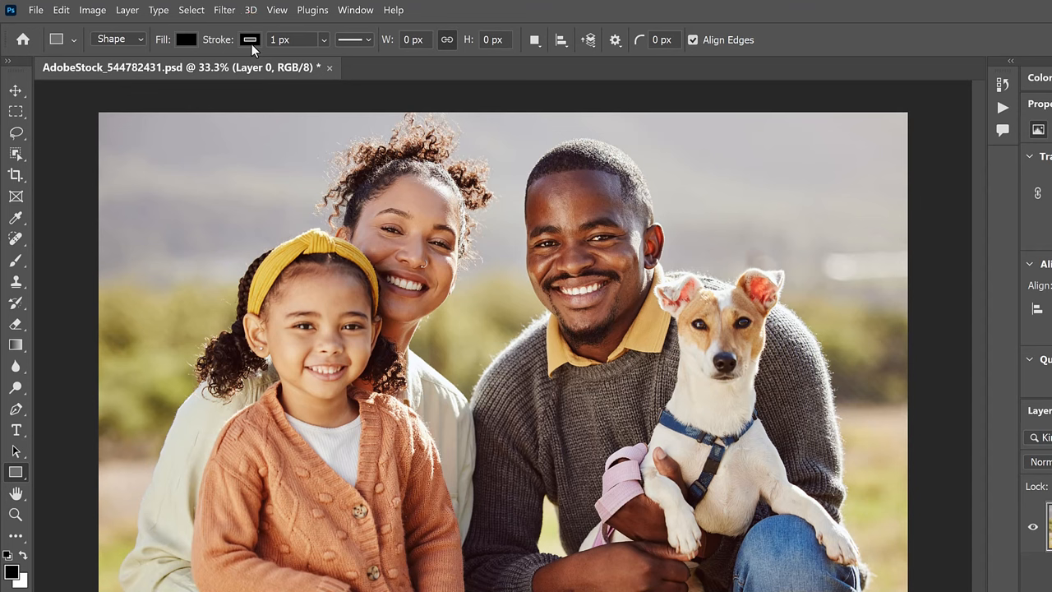
left_click(186, 38)
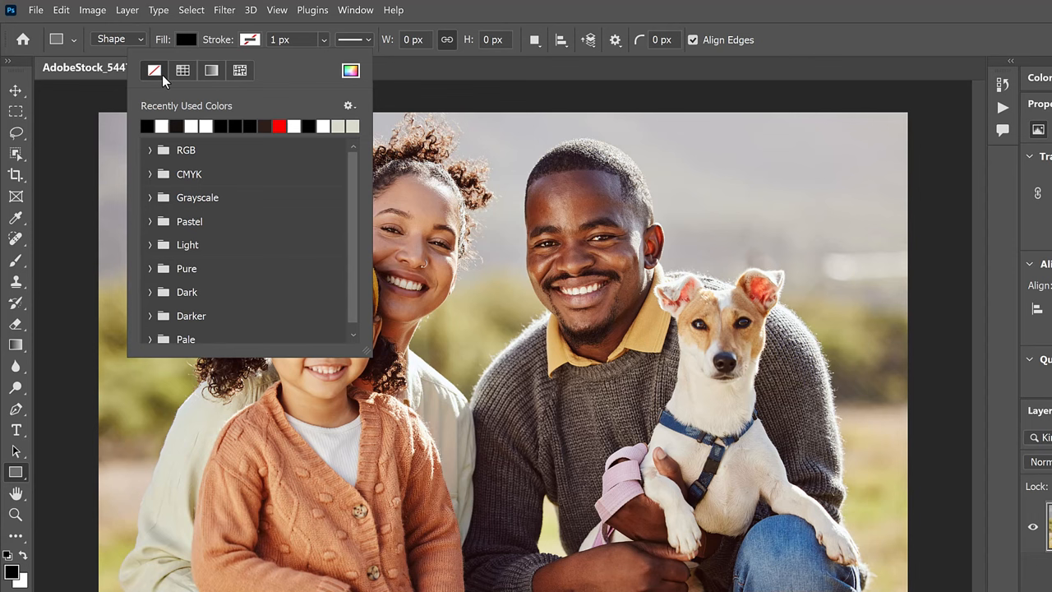
mouse_move(366, 78)
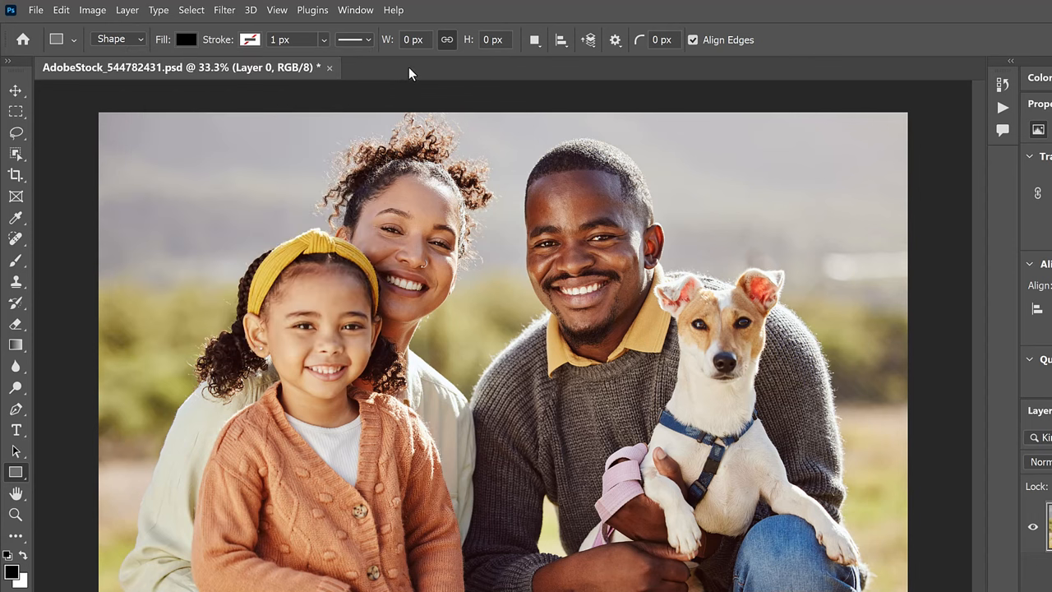
mouse_move(193, 56)
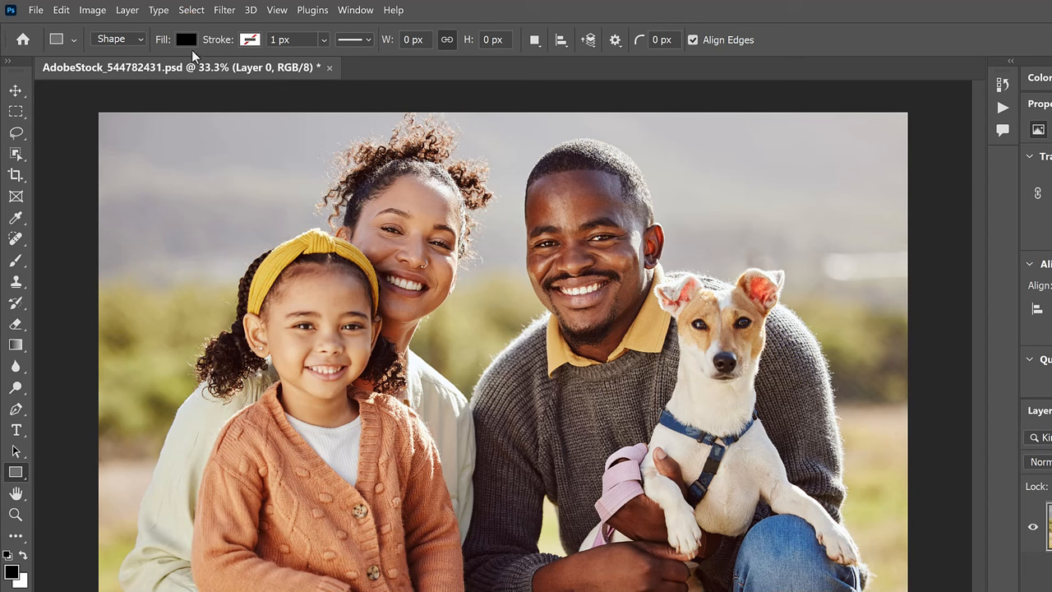
mouse_move(528, 80)
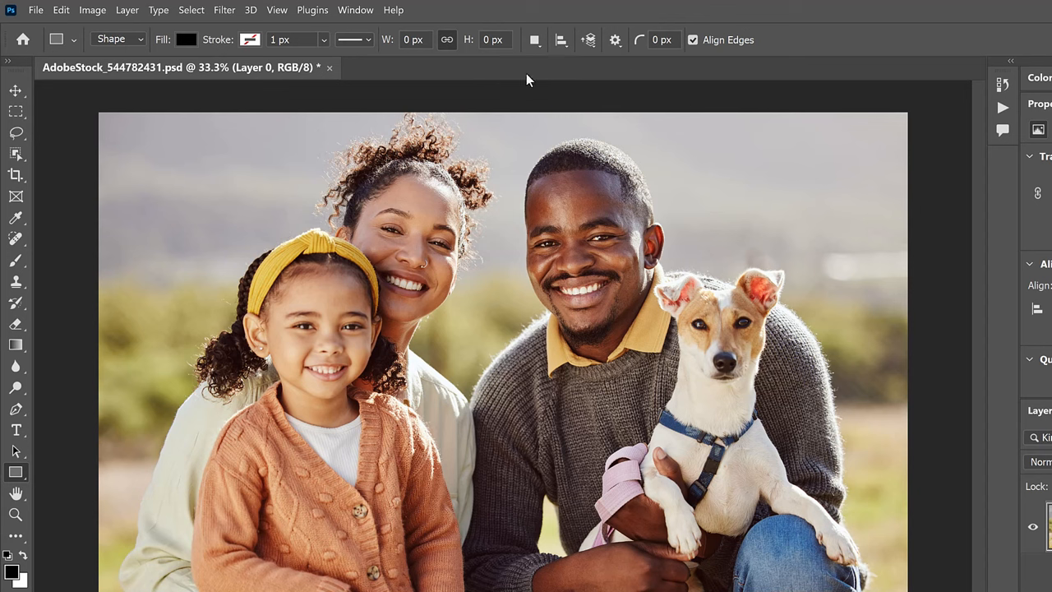
mouse_move(666, 61)
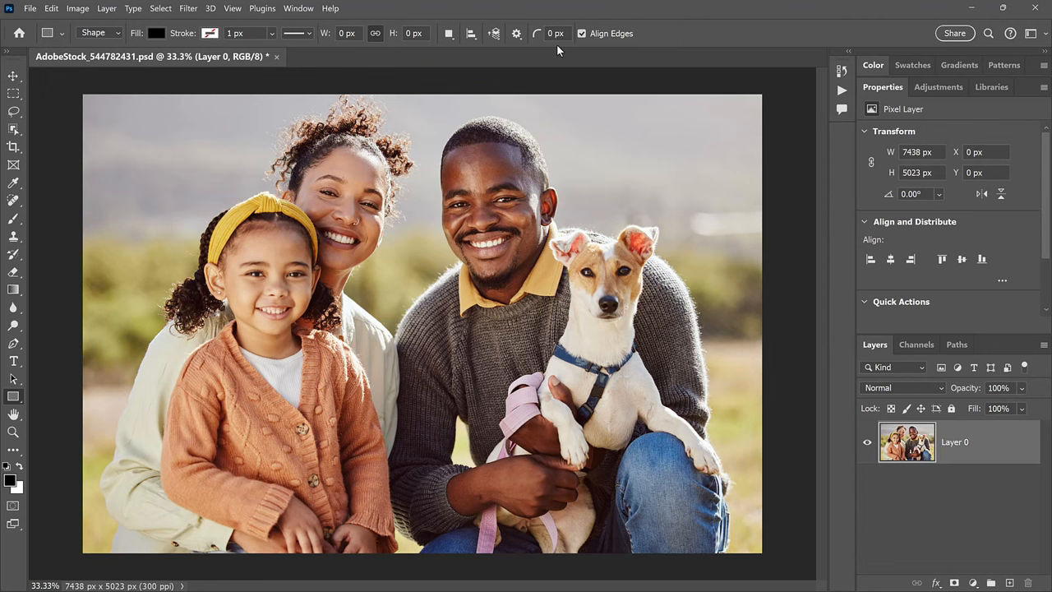
mouse_move(209, 170)
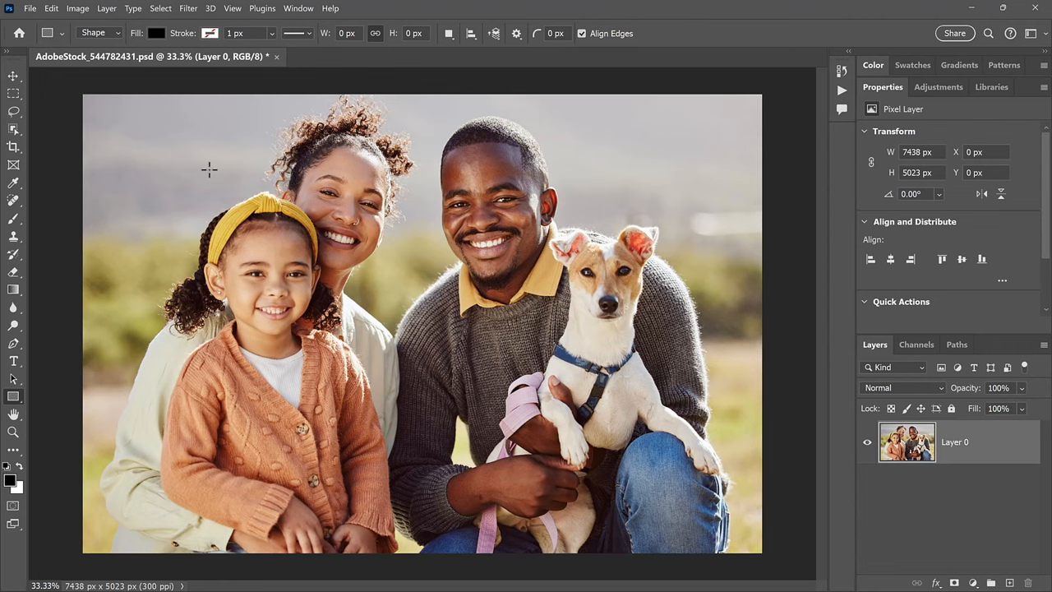
Step: Drag a black Rectangle 1 shape across the family's faces in the photo
left_click_drag(208, 170, 614, 441)
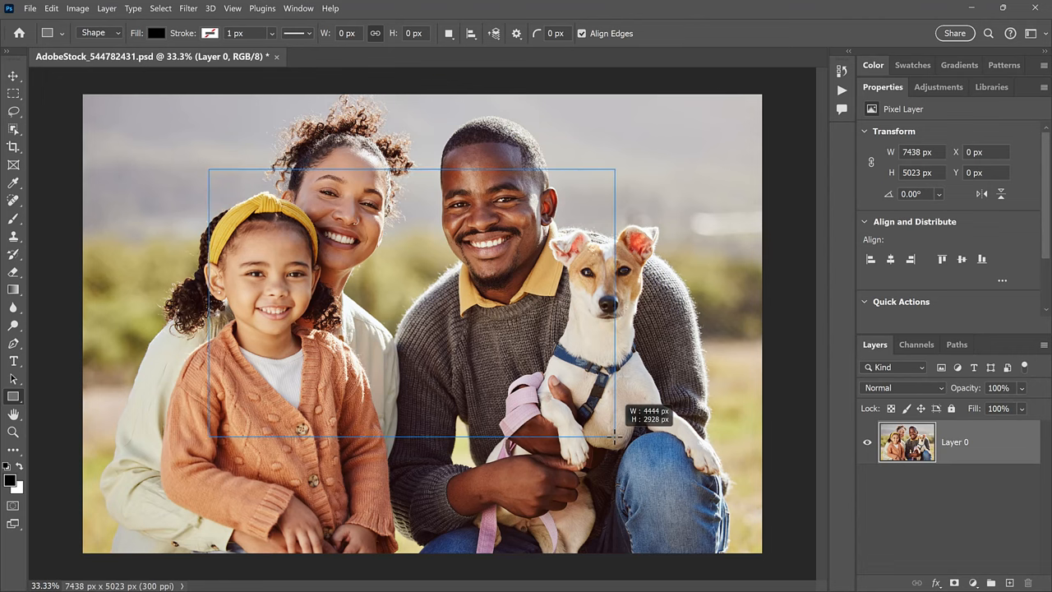
left_click_drag(210, 171, 614, 435)
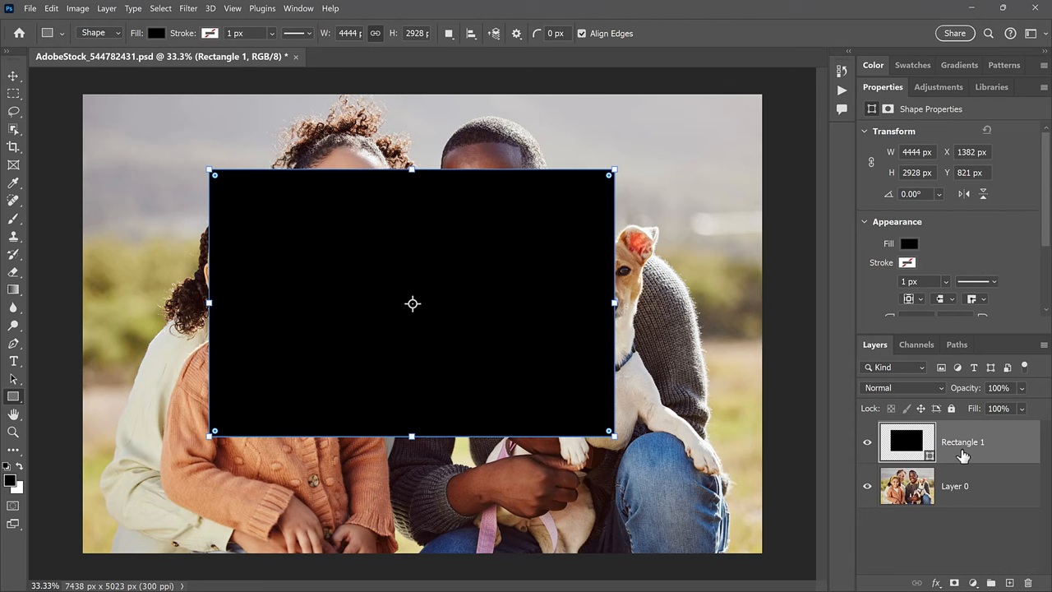
mouse_move(949, 450)
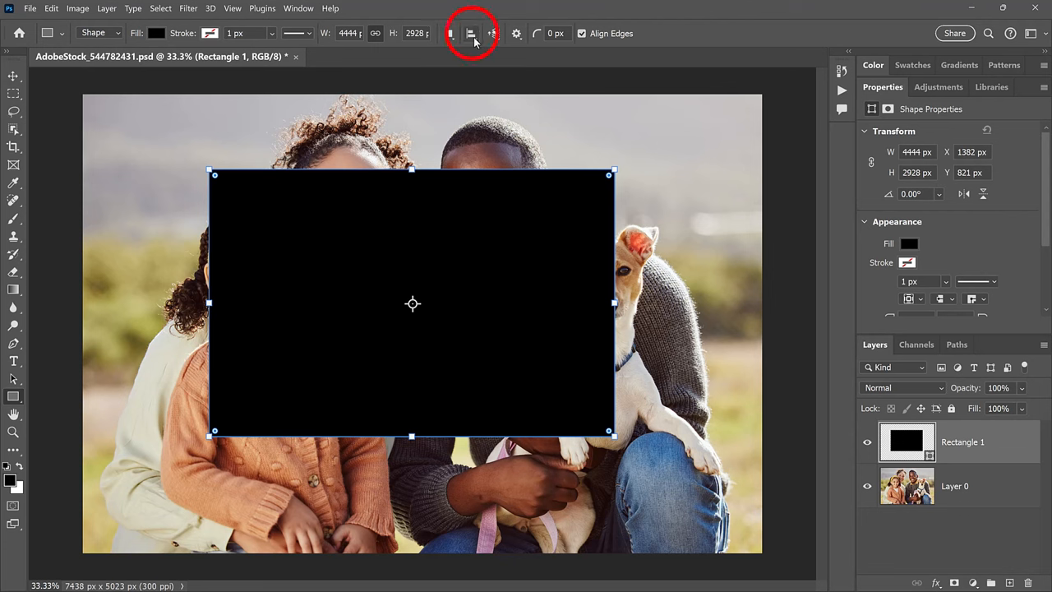
Step: Align the rectangle to the canvas, centring it horizontally and vertically
left_click(471, 33)
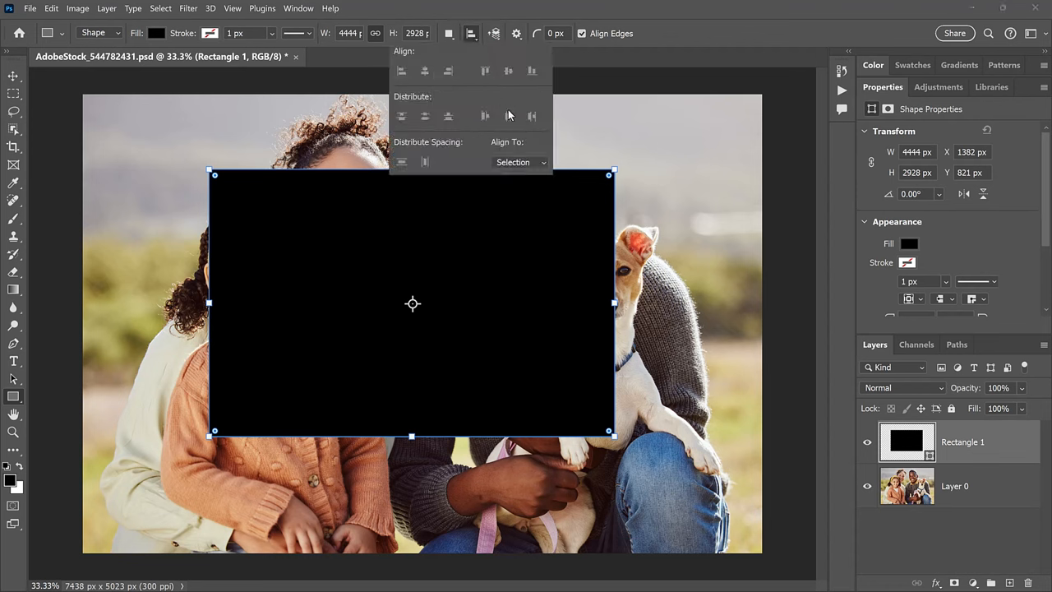
left_click(521, 162)
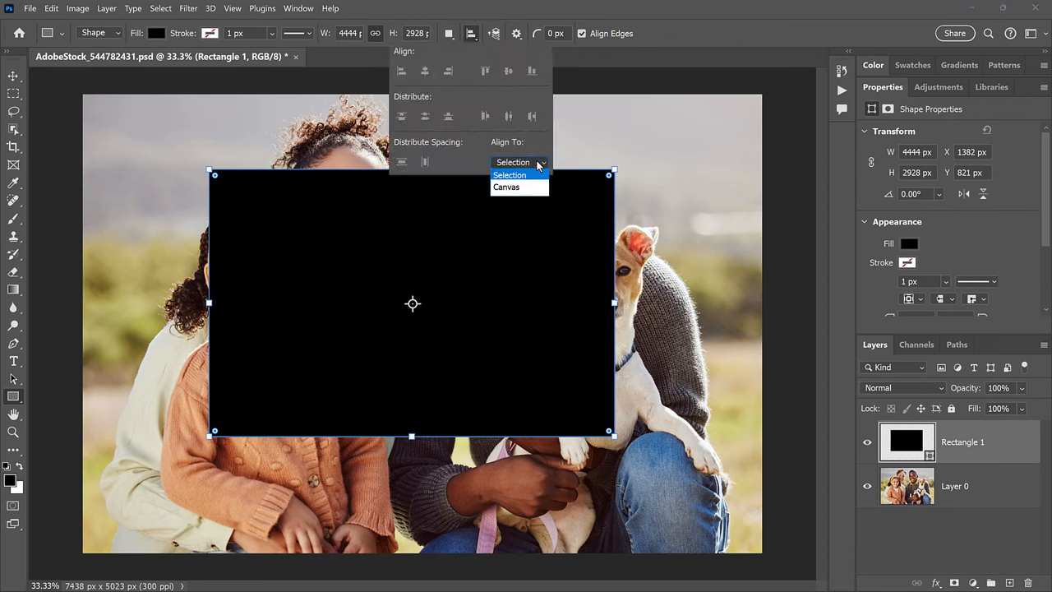
mouse_move(507, 187)
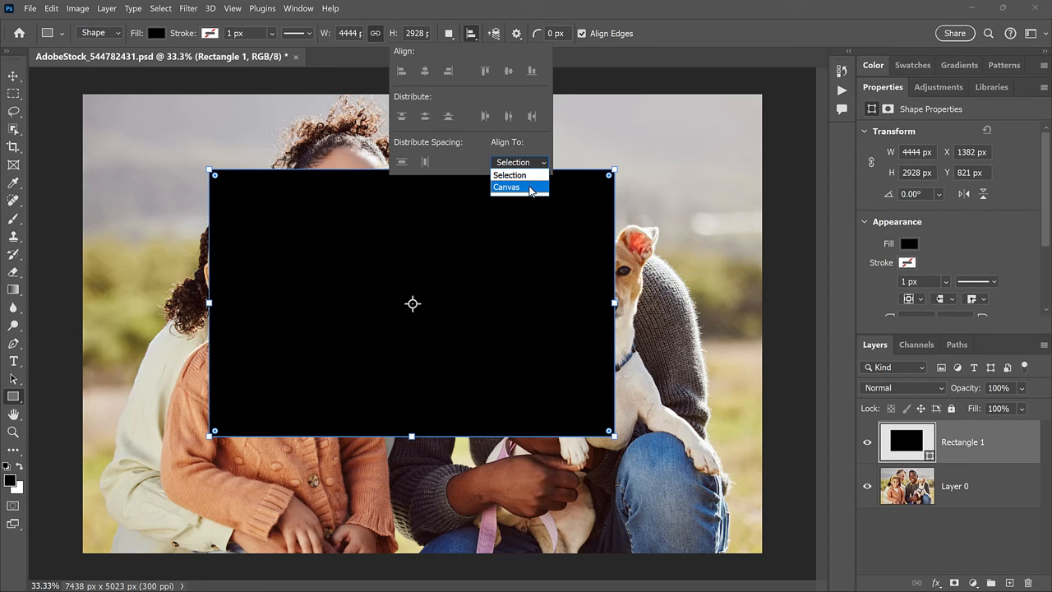
left_click(506, 186)
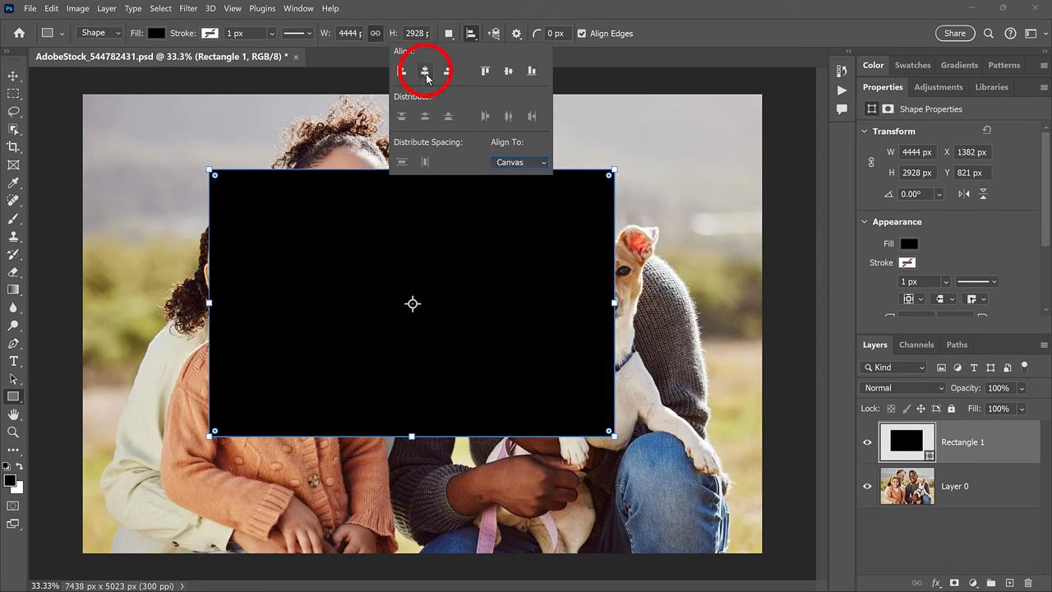
left_click(425, 70)
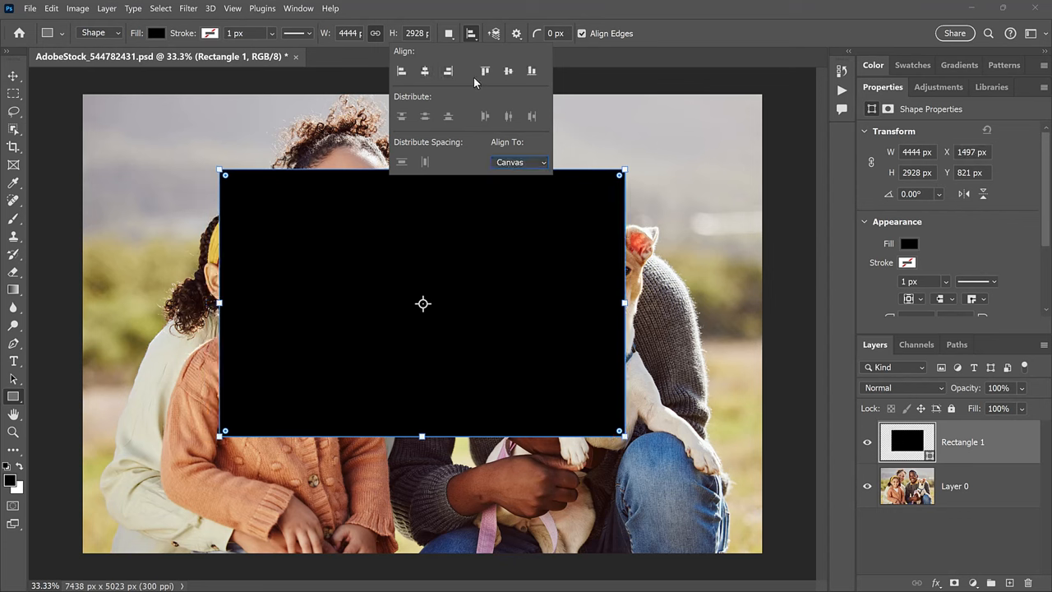
left_click(508, 71)
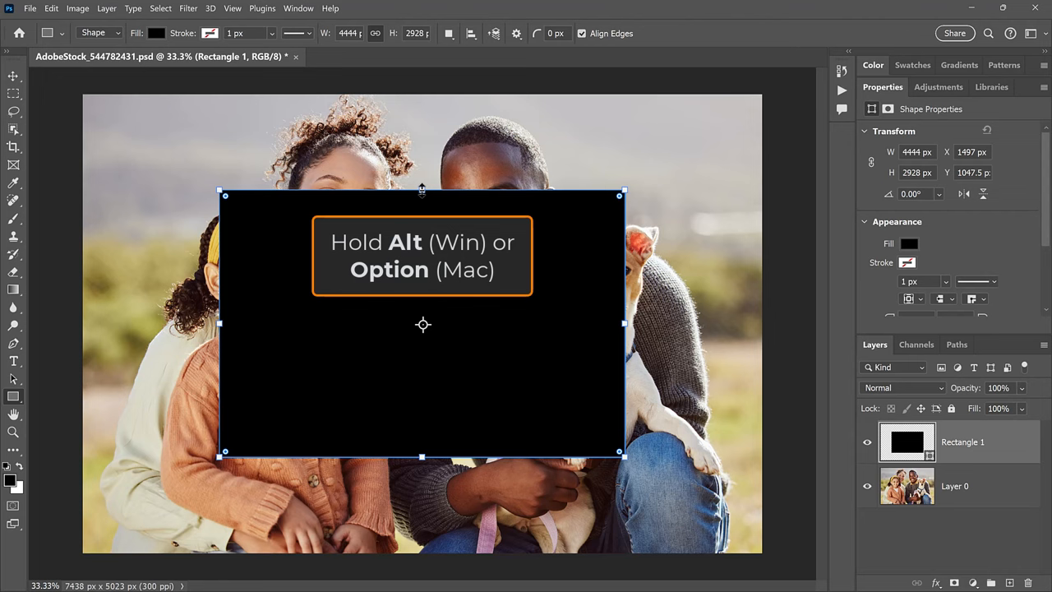
Step: Scale the rectangle from its centre to about 7089 × 4733 px
left_click_drag(422, 194, 422, 160)
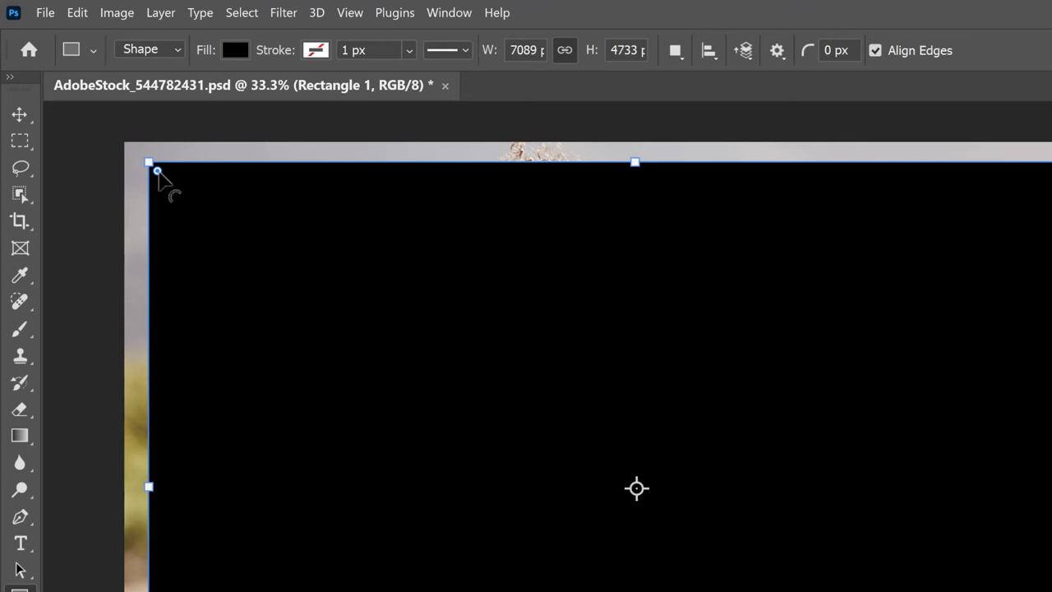
Step: Drag the corner-radius widgets to round all corners to about 1102 px
left_click_drag(157, 172, 246, 260)
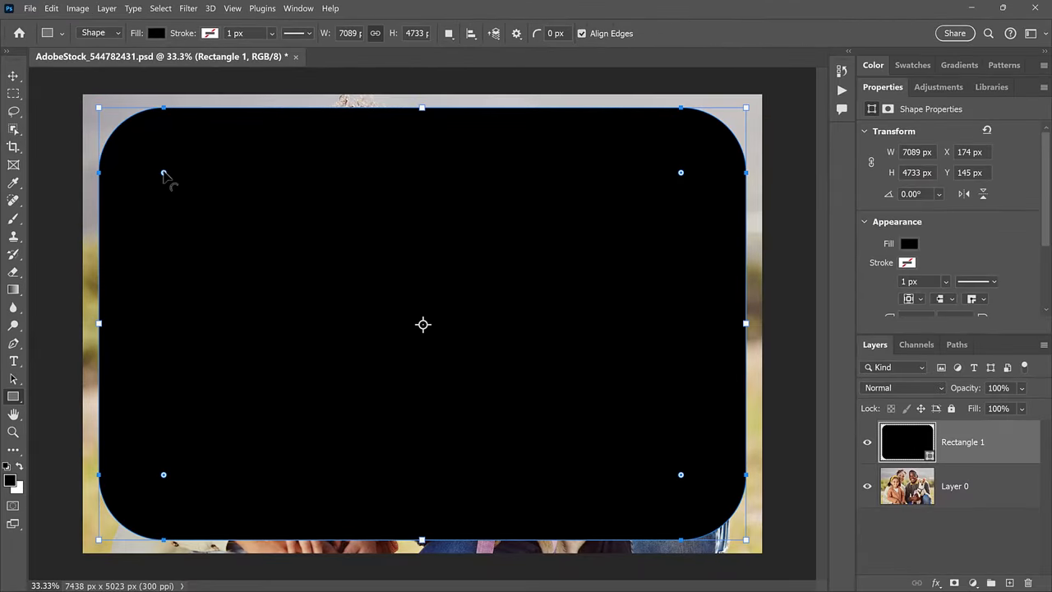
mouse_move(536, 196)
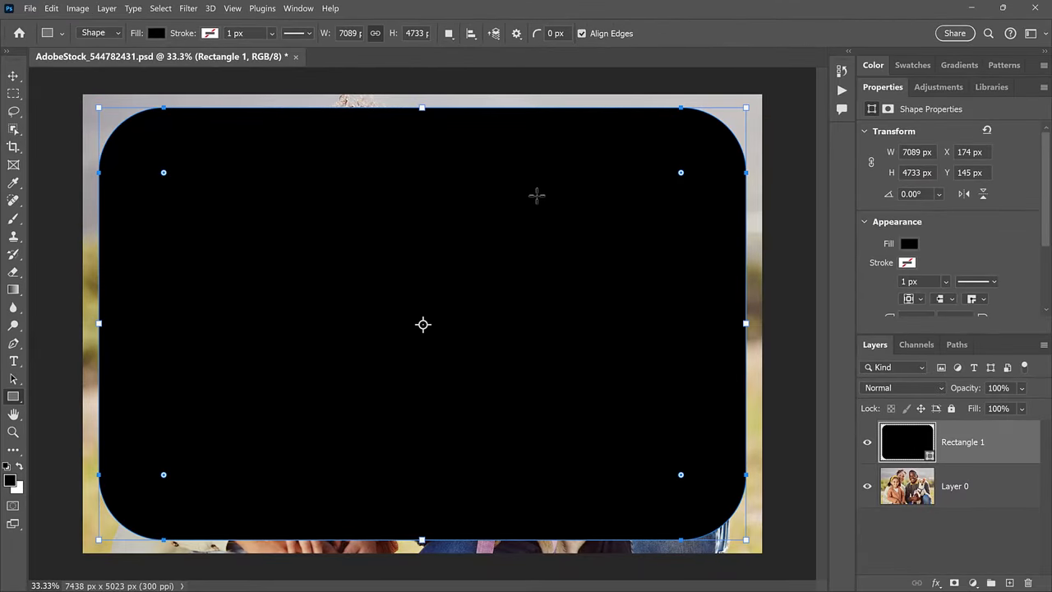
left_click_drag(680, 173, 681, 178)
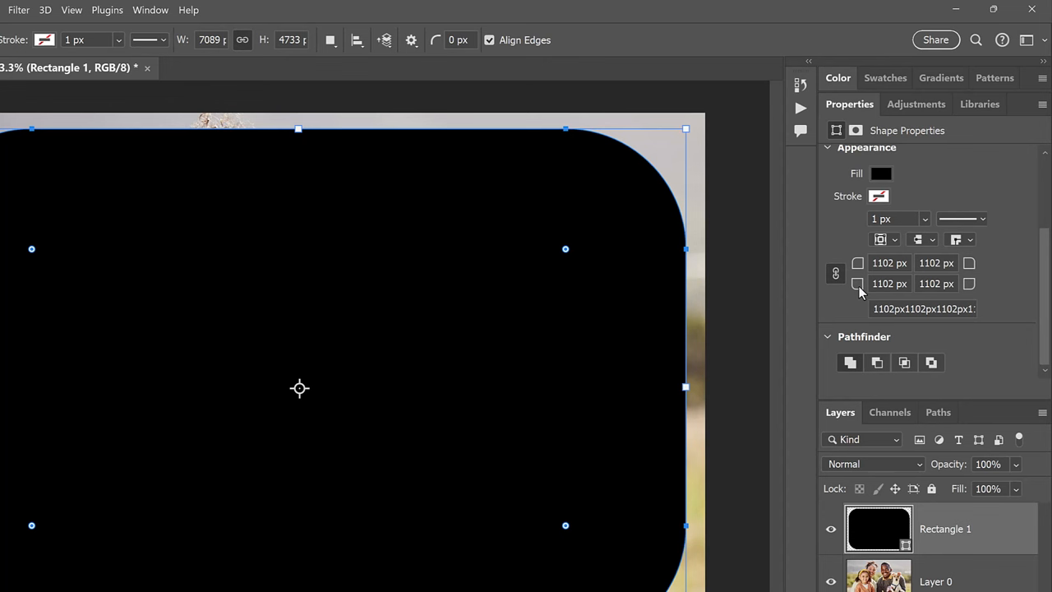
mouse_move(842, 287)
type("800")
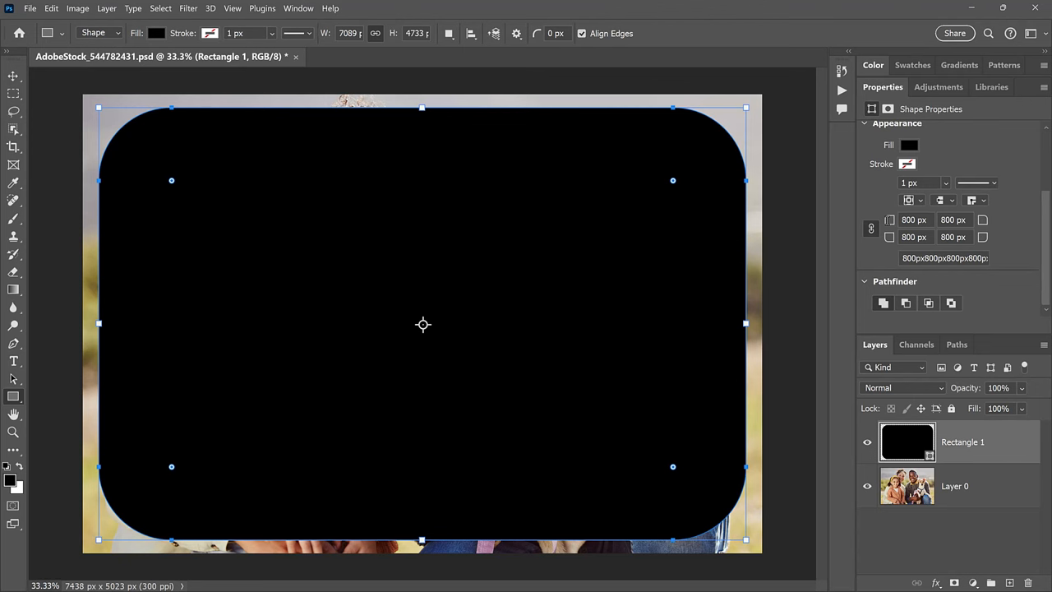
mouse_move(674, 183)
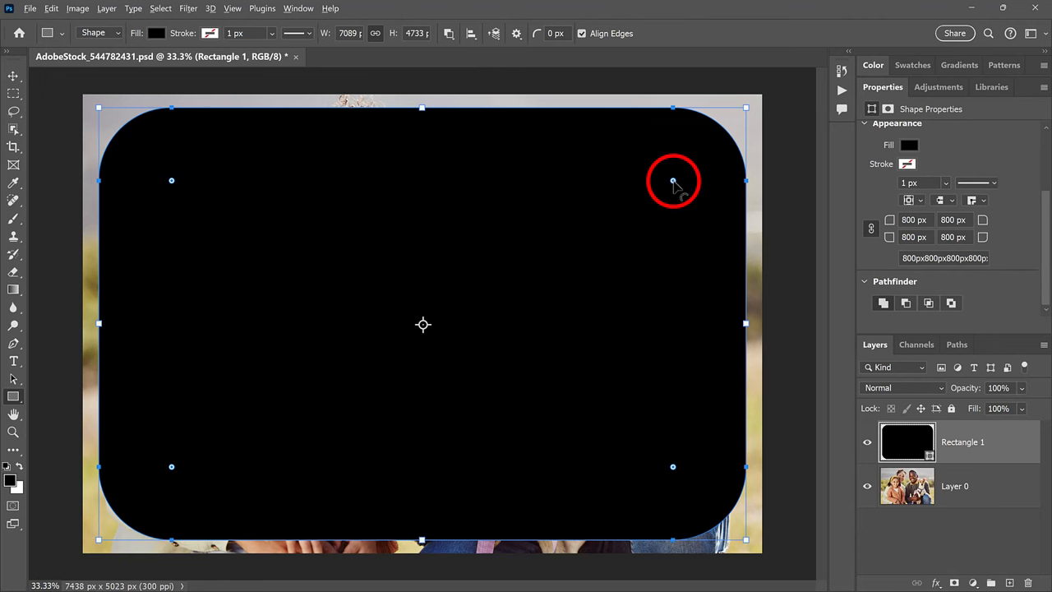
Step: Drag the top-right corner radius widget until that corner is square at 0 px
left_click_drag(674, 181, 618, 240)
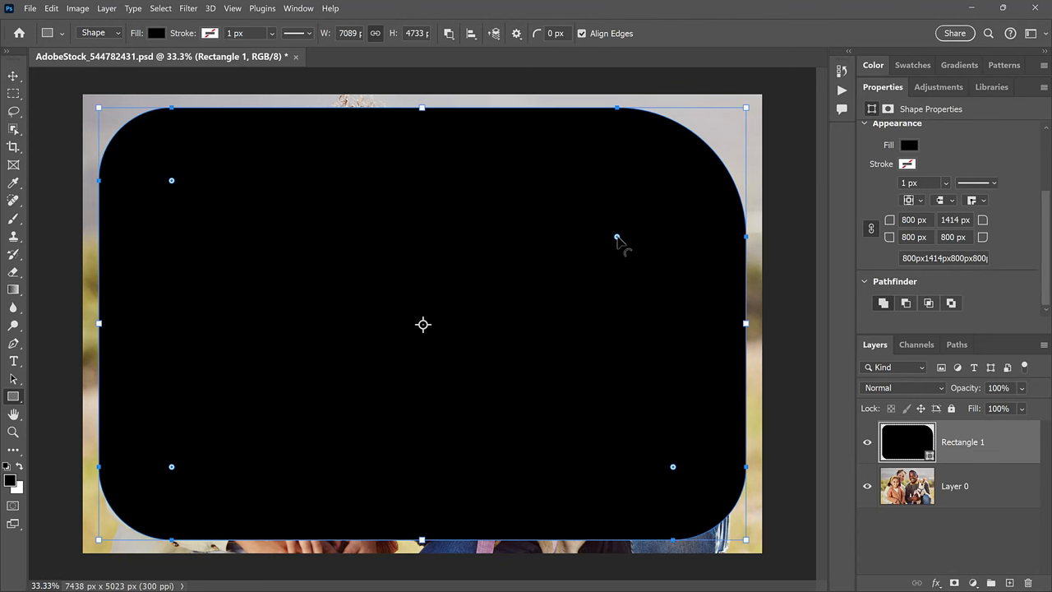
left_click_drag(618, 238, 680, 177)
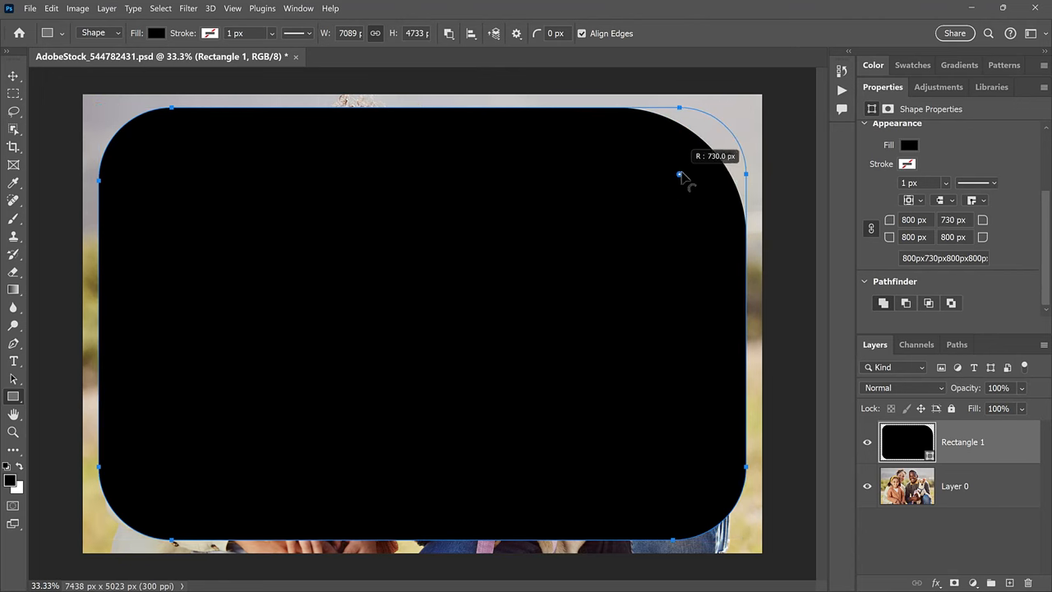
left_click_drag(681, 176, 744, 109)
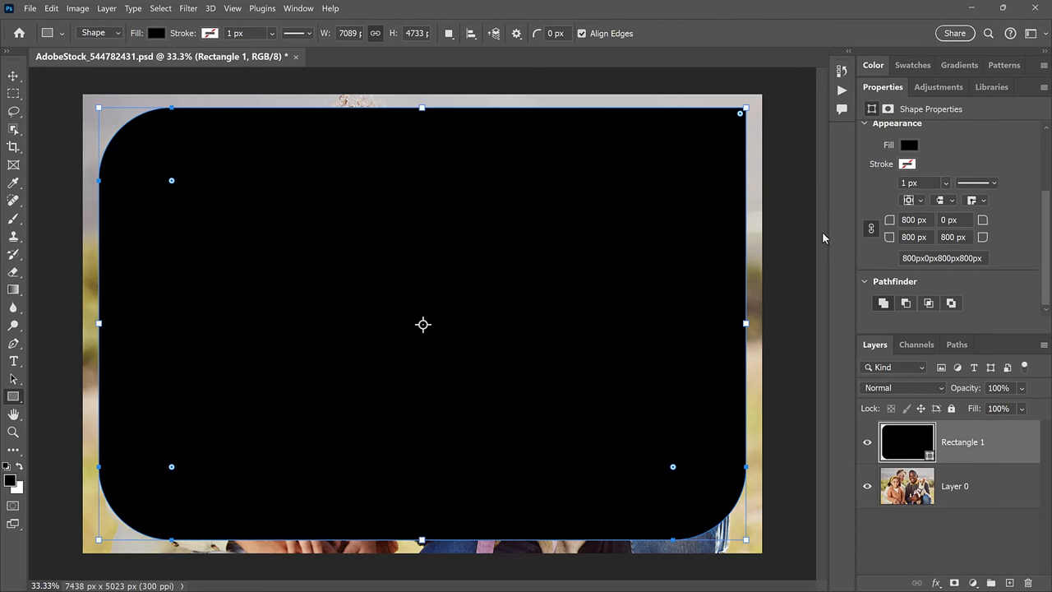
mouse_move(880, 255)
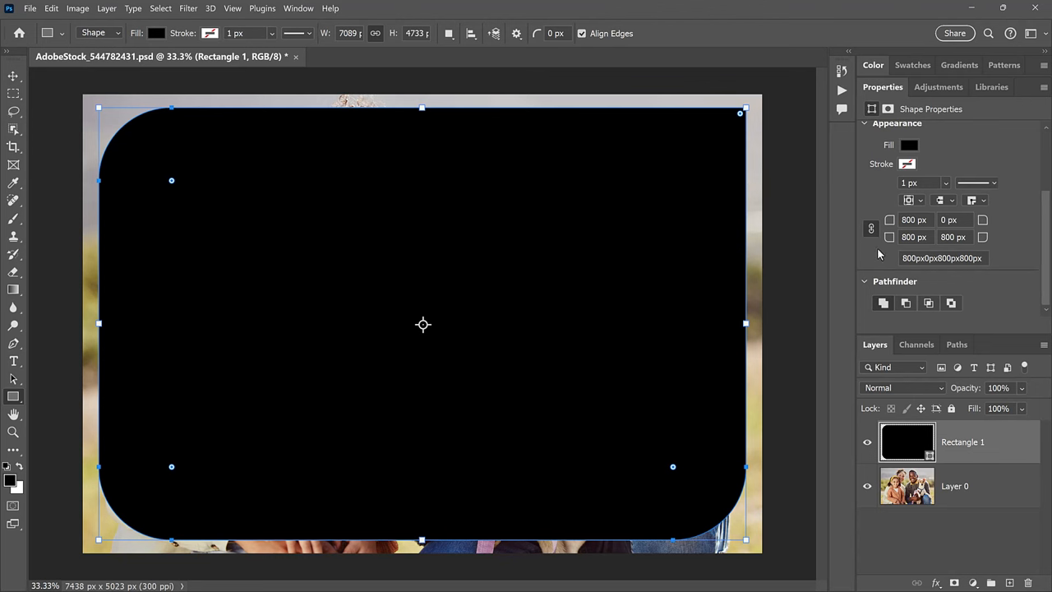
mouse_move(916, 251)
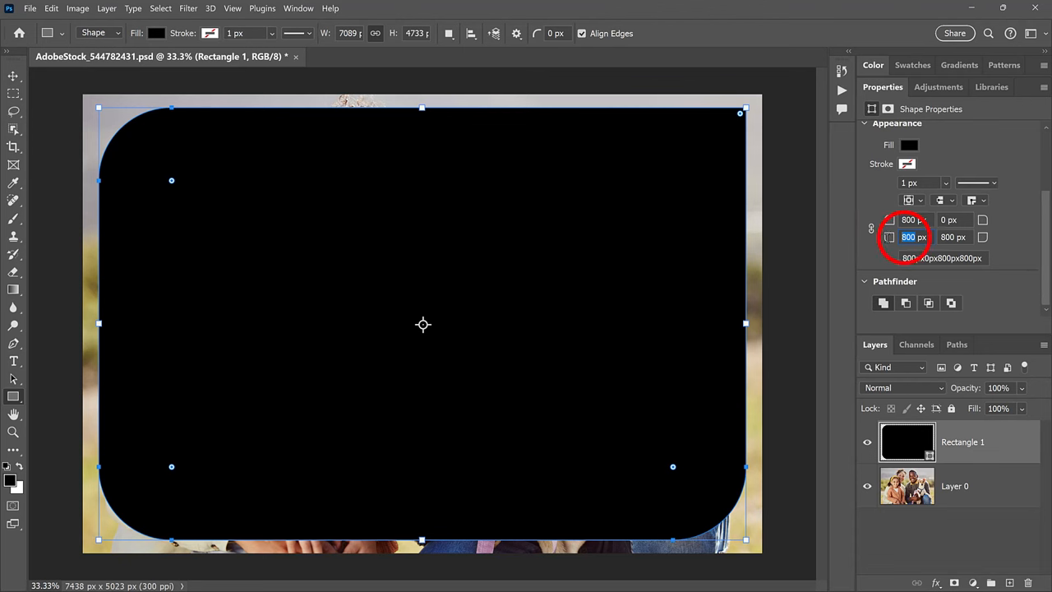
Step: Set the bottom-left corner radius to 0 px in Properties
type("0")
key("Return")
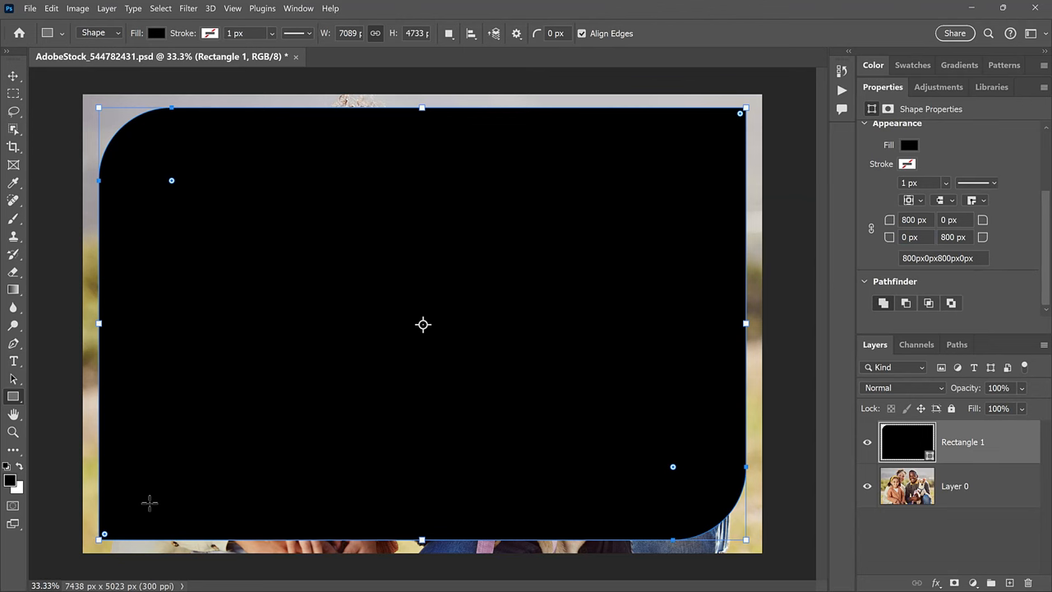
mouse_move(175, 187)
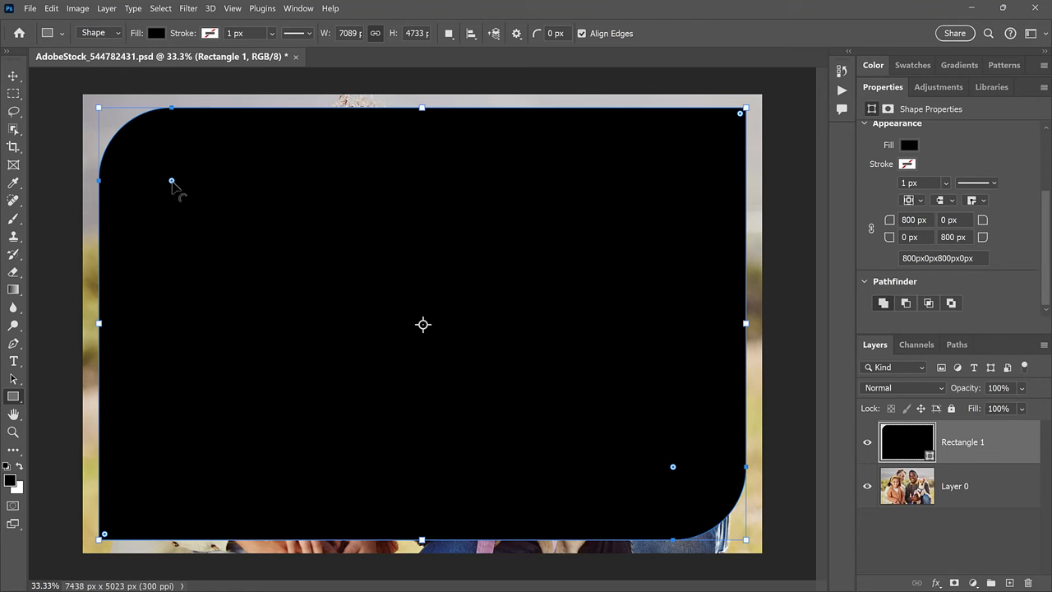
Step: Drag the linked corner widgets until all four radii read 791 px
left_click_drag(171, 180, 193, 203)
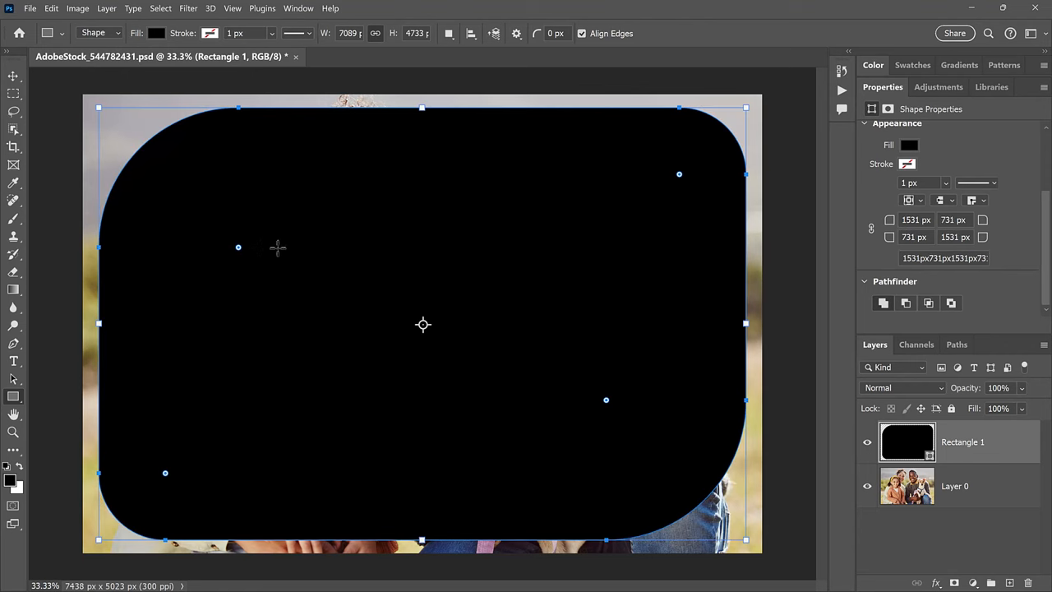
mouse_move(328, 464)
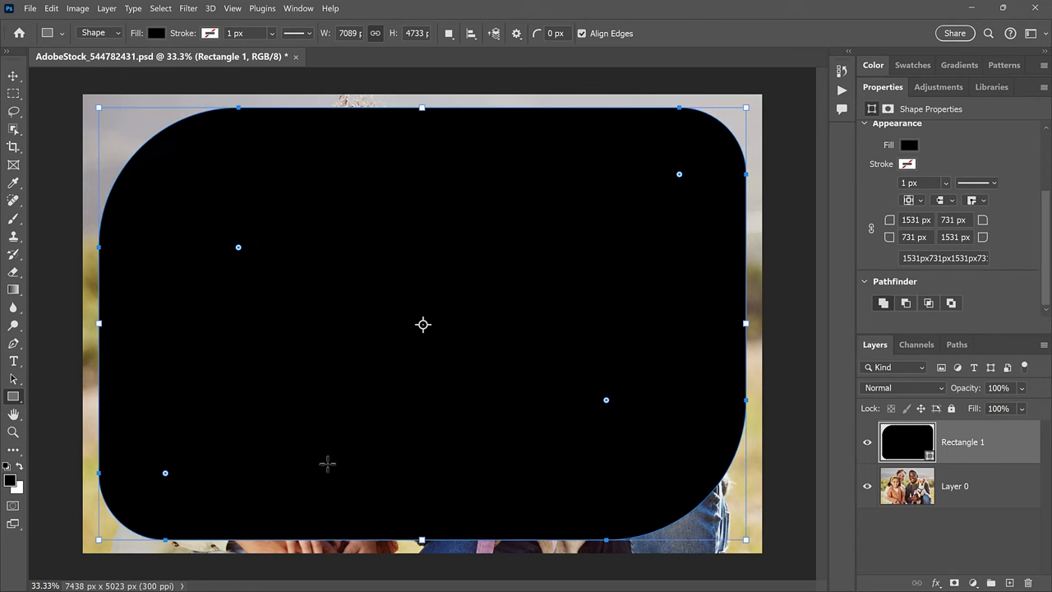
mouse_move(148, 497)
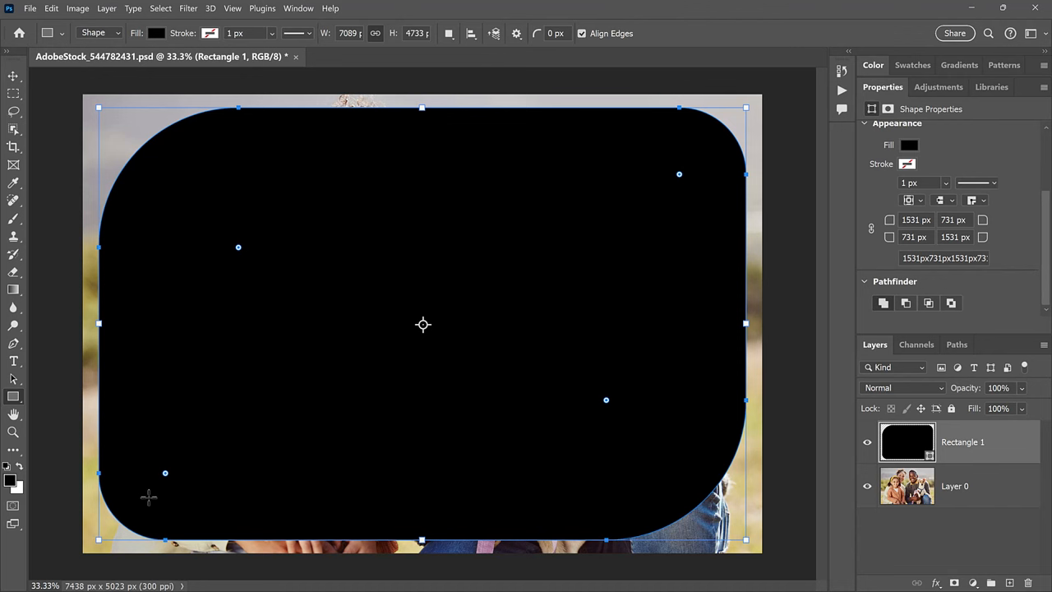
left_click_drag(238, 247, 228, 239)
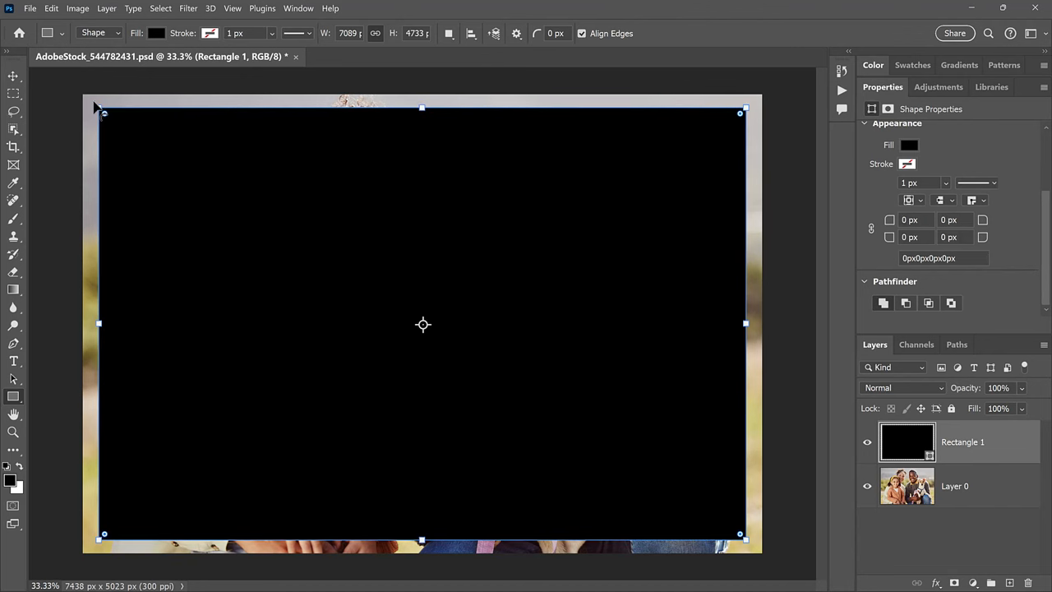
left_click_drag(104, 114, 120, 132)
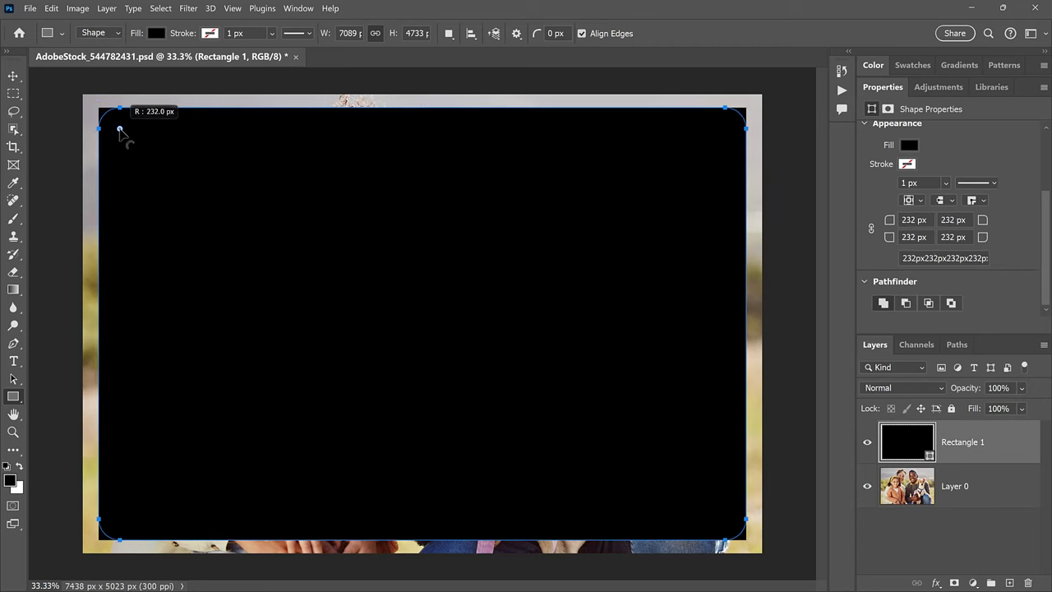
left_click_drag(120, 131, 171, 181)
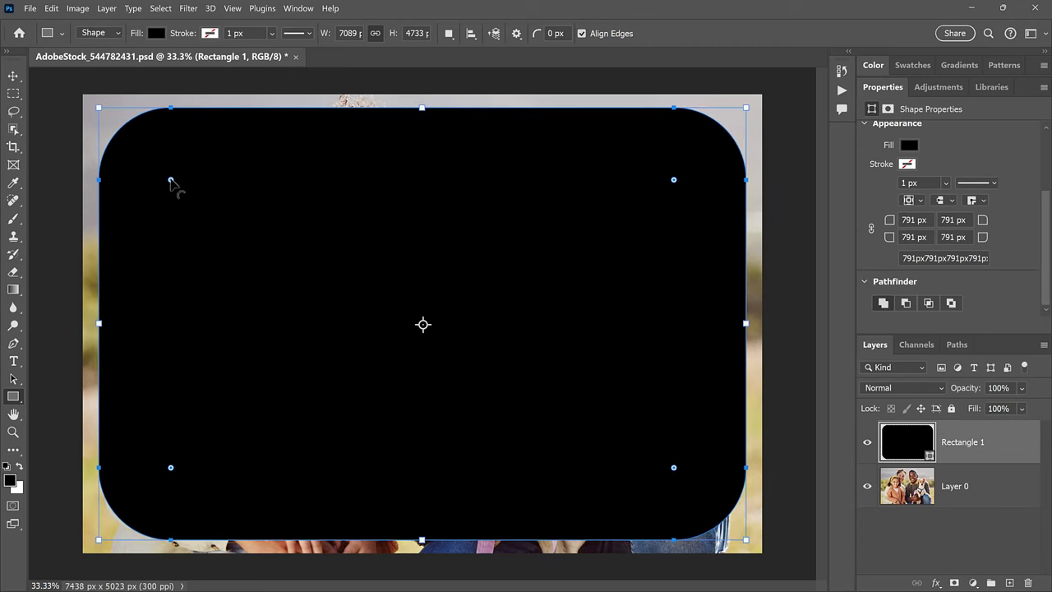
mouse_move(588, 294)
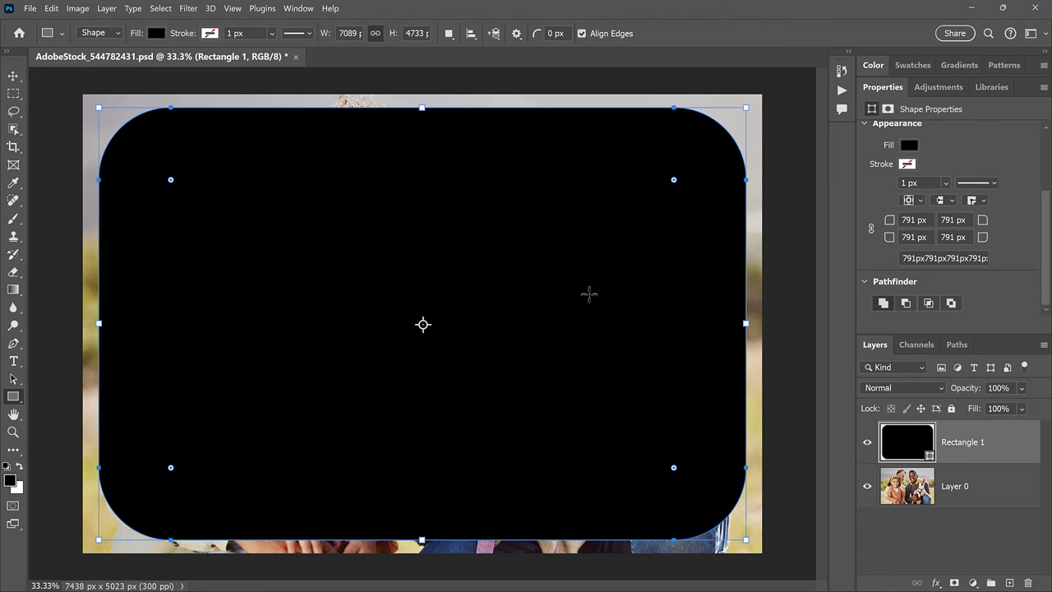
mouse_move(725, 304)
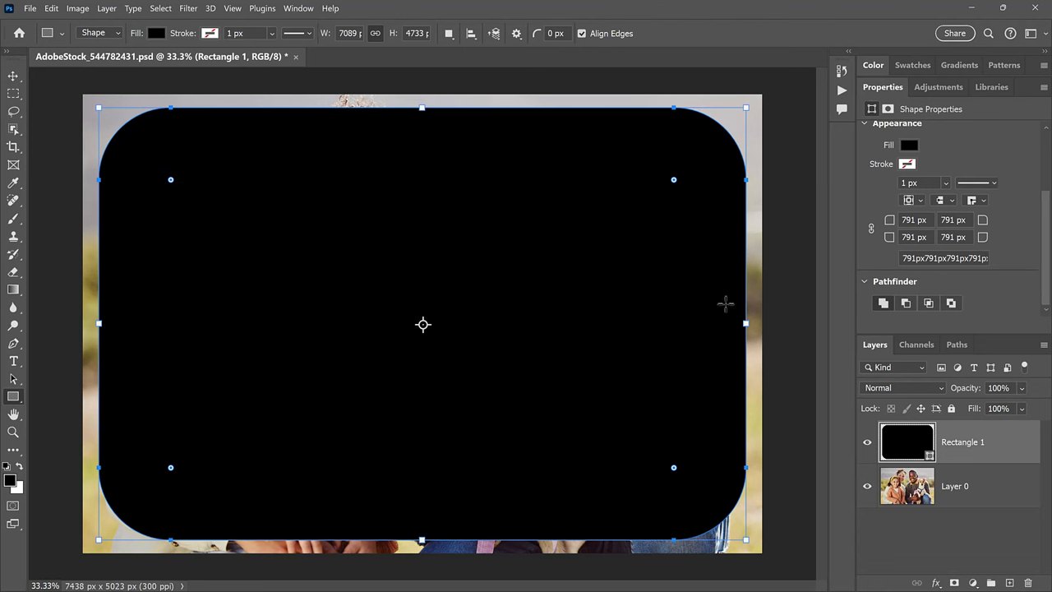
mouse_move(565, 283)
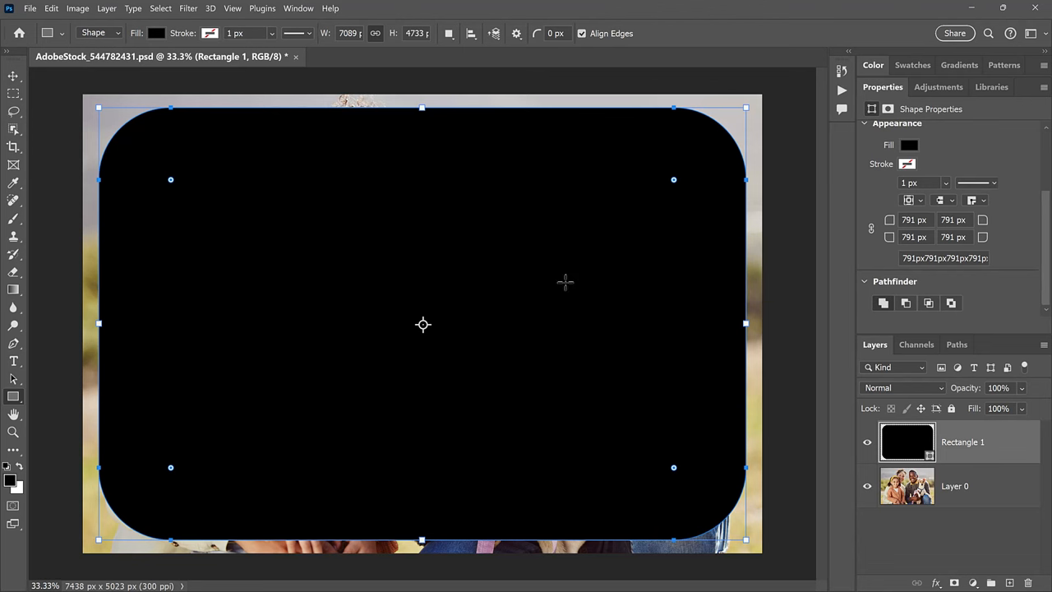
mouse_move(743, 365)
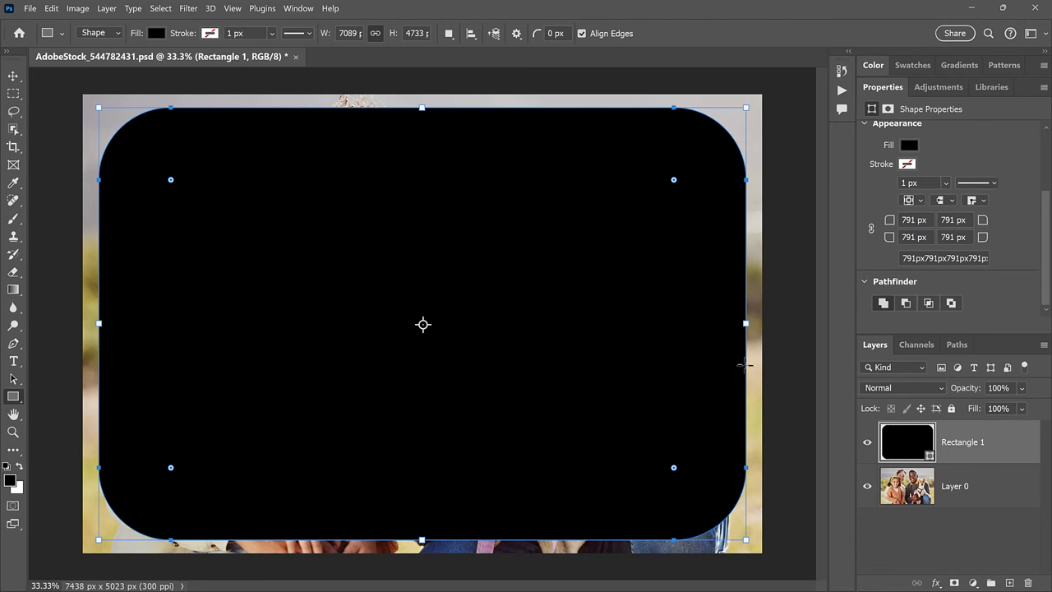
Step: Select Layer 0 in the Layers panel, placed above Rectangle 1
left_click(955, 485)
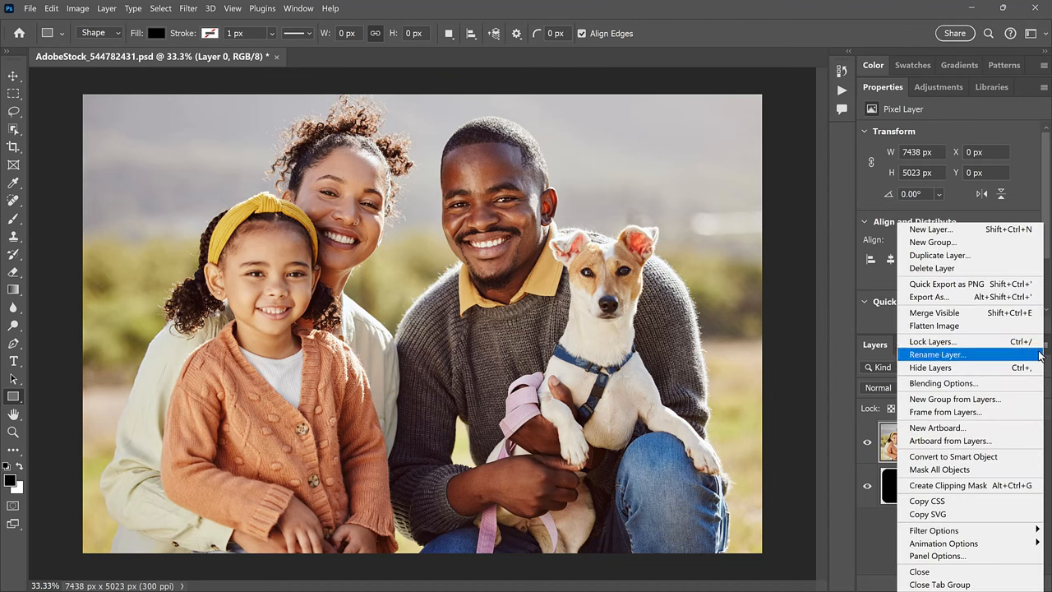
mouse_move(969, 485)
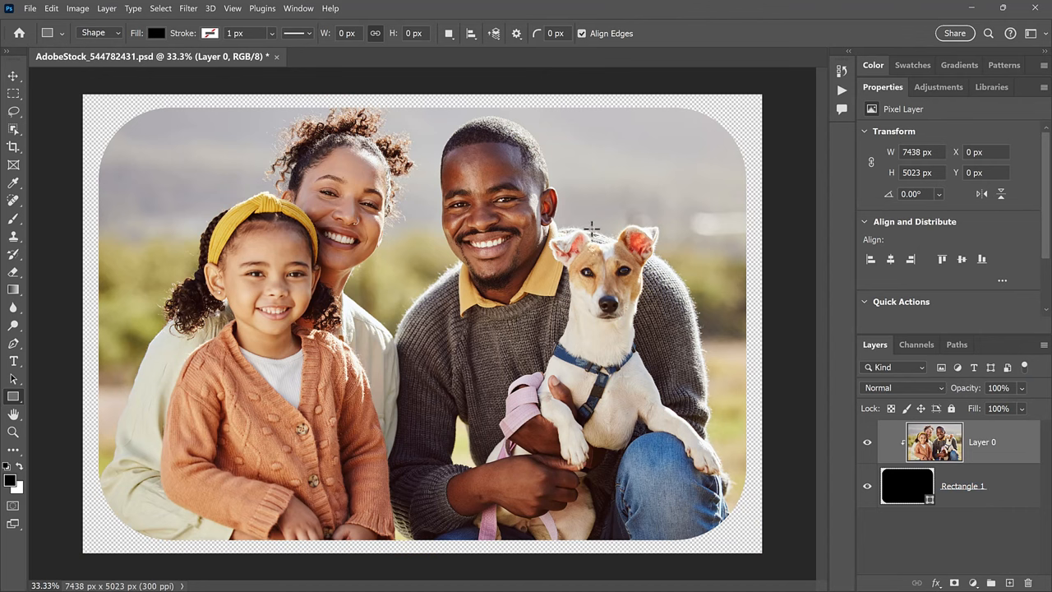
mouse_move(575, 208)
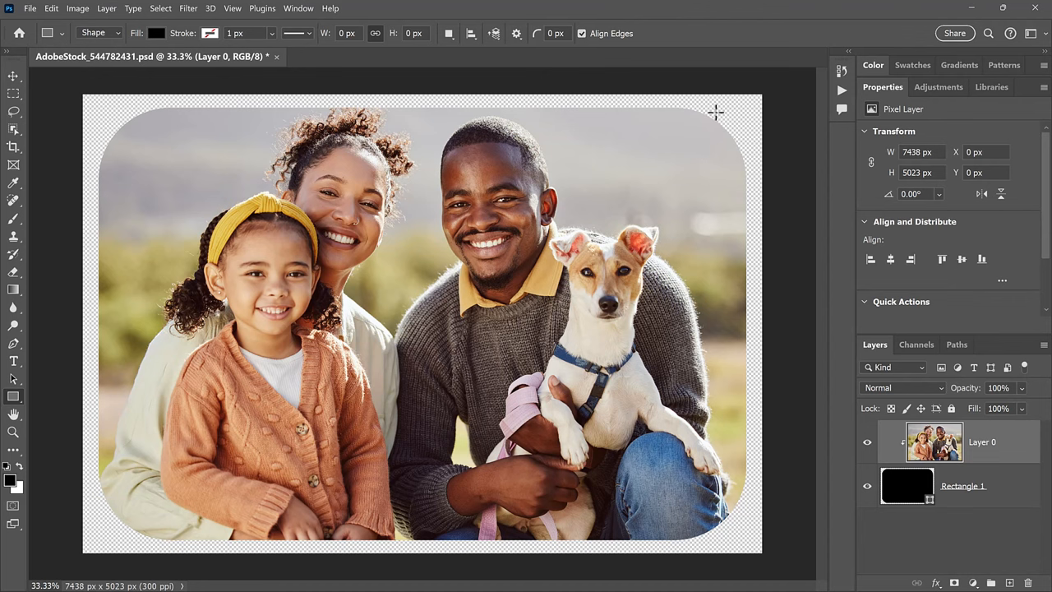
mouse_move(753, 394)
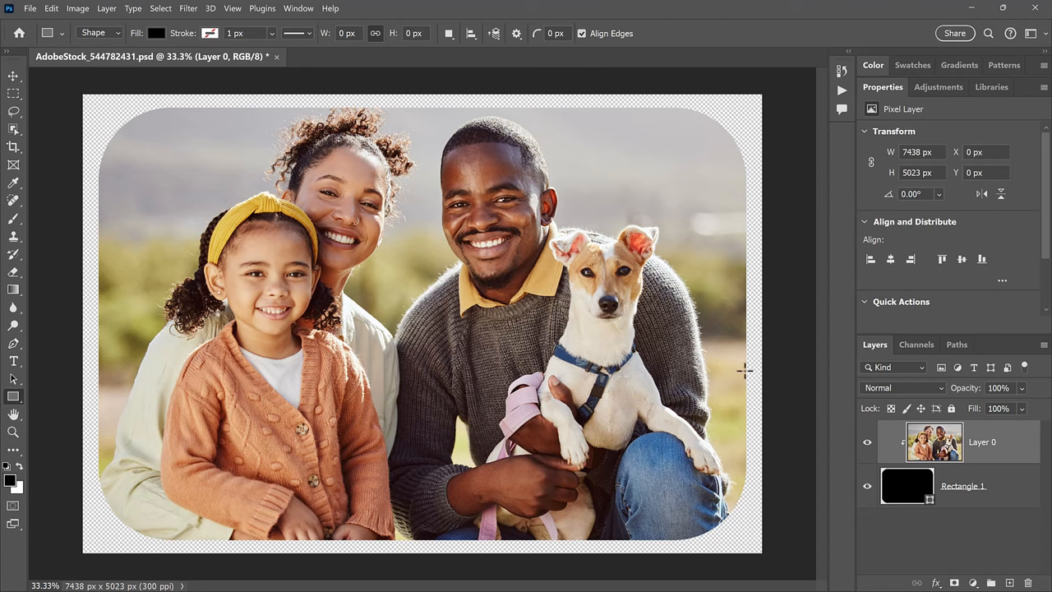
mouse_move(708, 277)
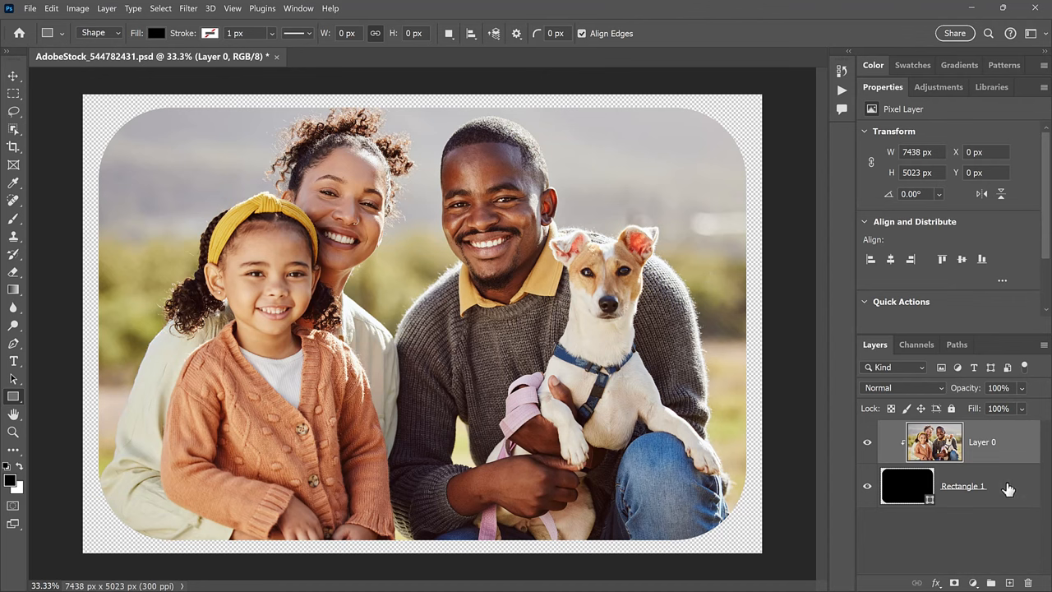
Step: Round Rectangle 1's corners to a radius of about 1048 px
left_click(961, 486)
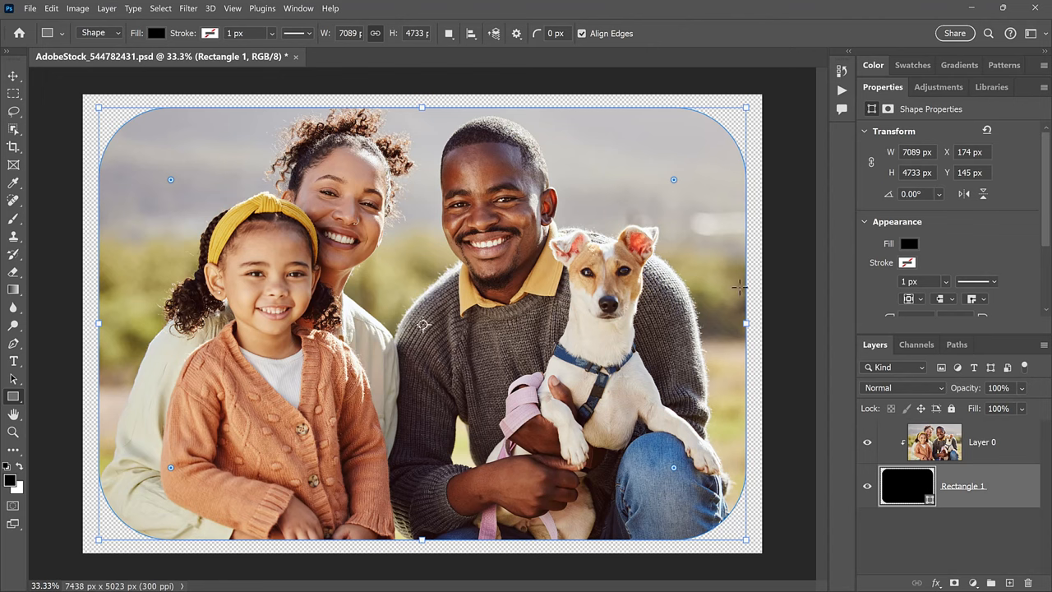
left_click_drag(673, 180, 650, 203)
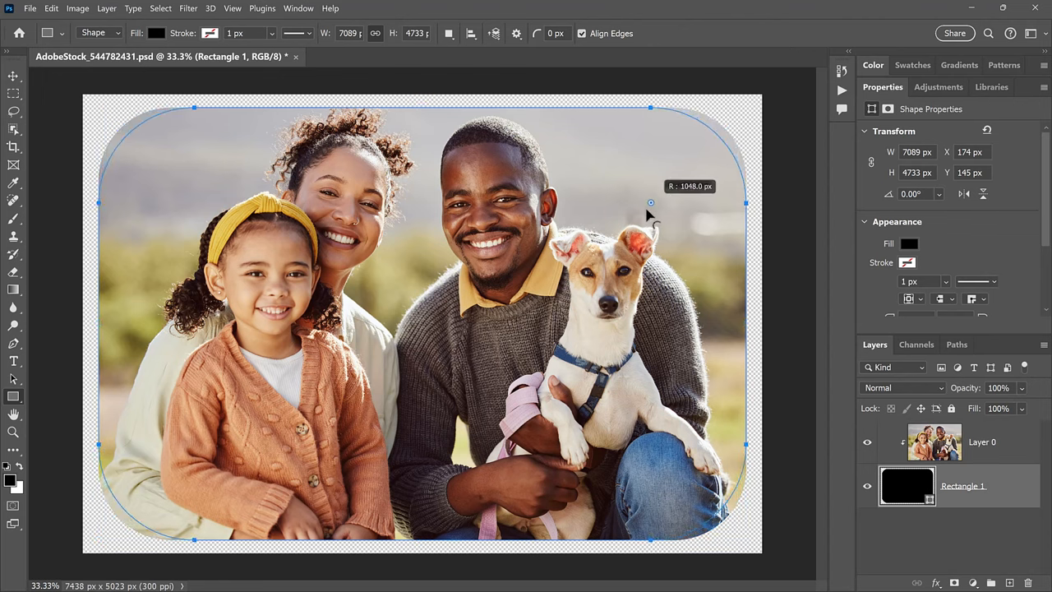
left_click_drag(650, 203, 674, 179)
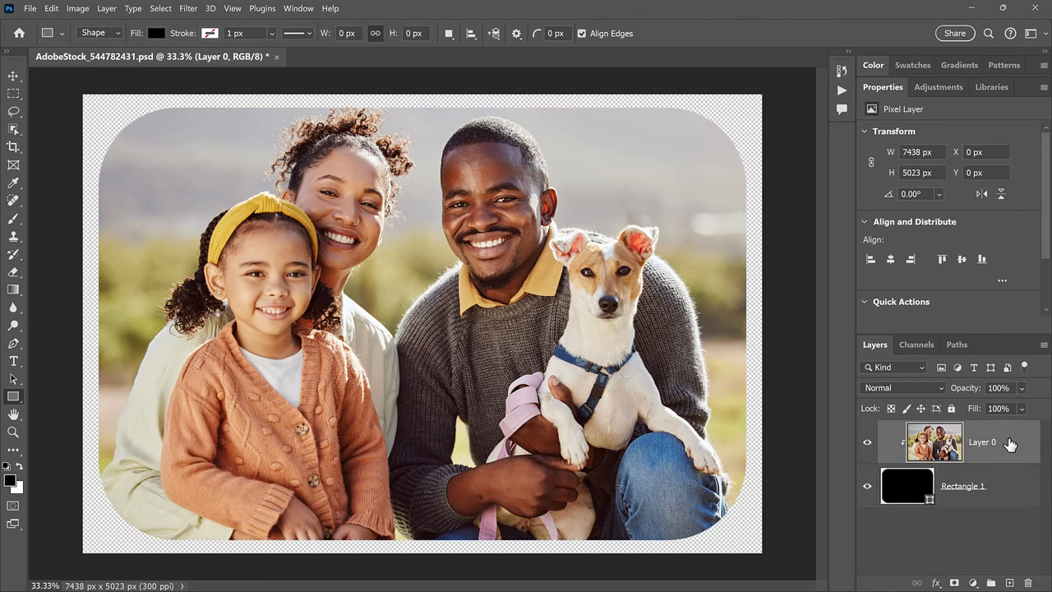
mouse_move(1013, 454)
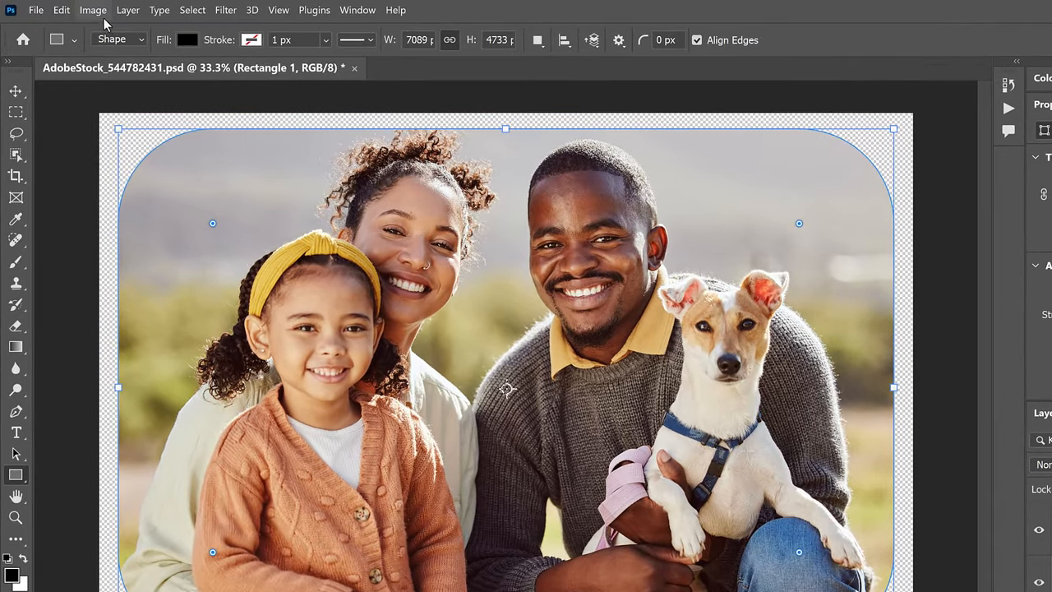
Step: Trim transparent pixels from all four sides, cropping the canvas to 7089 × 4733 px
left_click(93, 10)
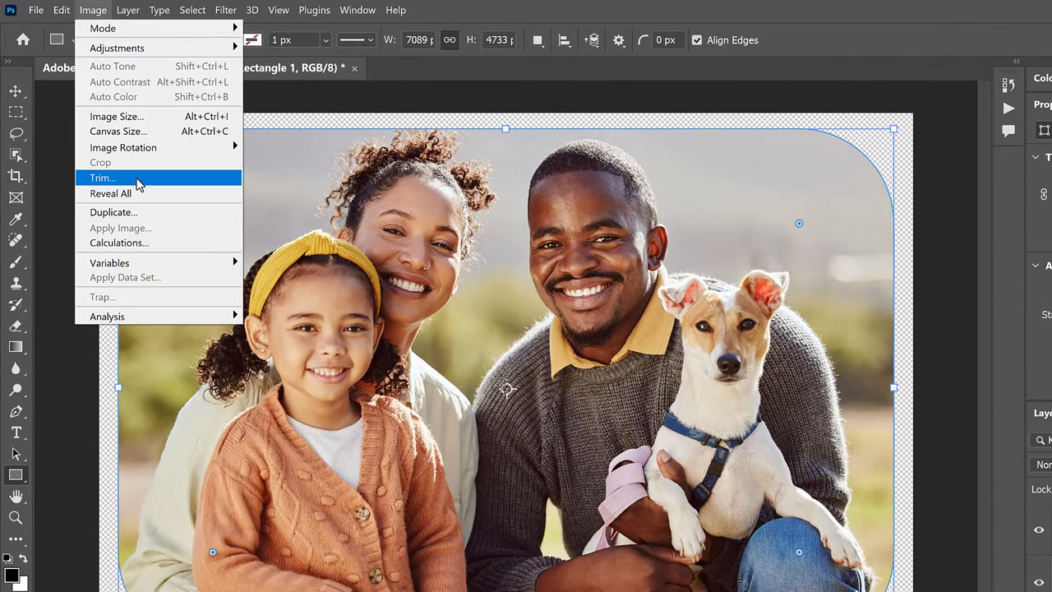
left_click(102, 178)
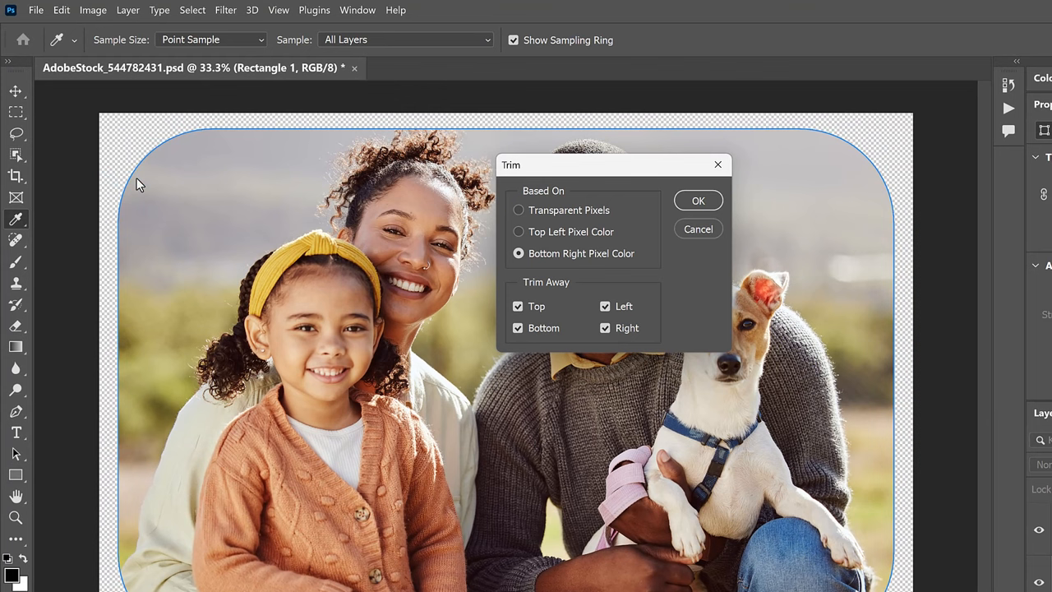
left_click(519, 211)
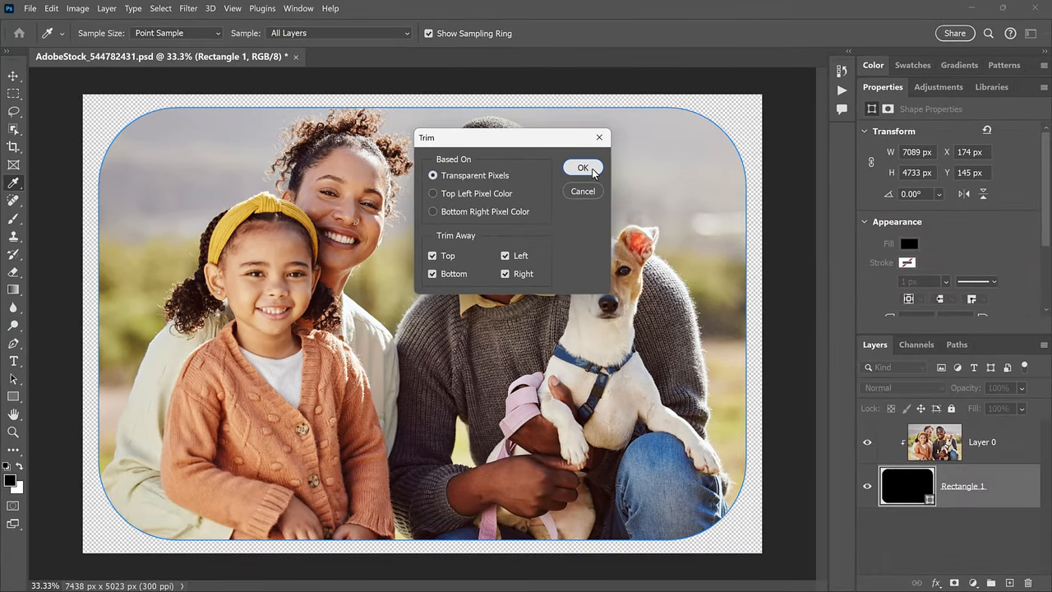
left_click(583, 167)
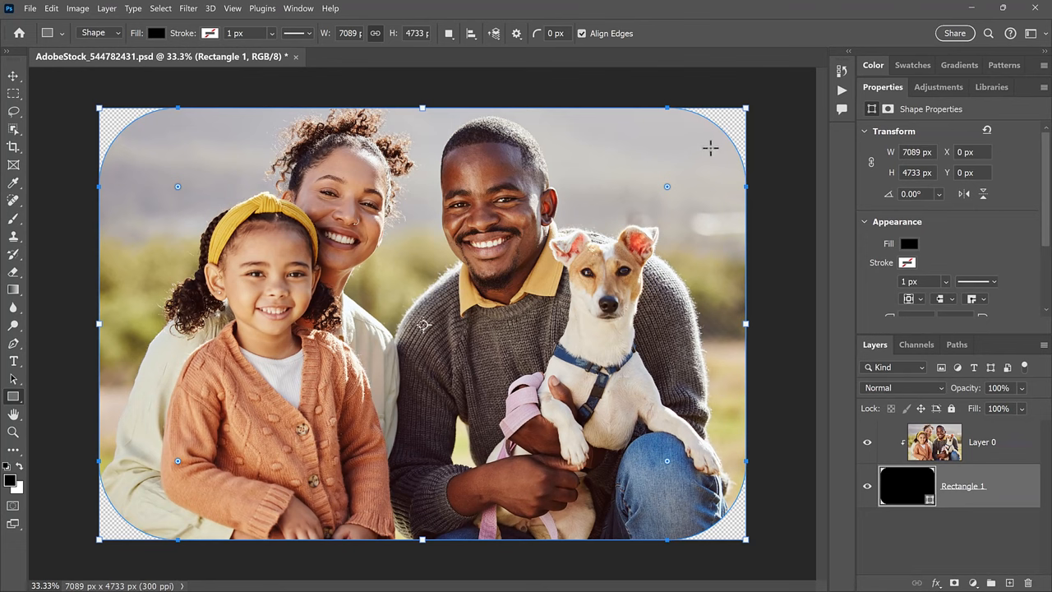
mouse_move(729, 124)
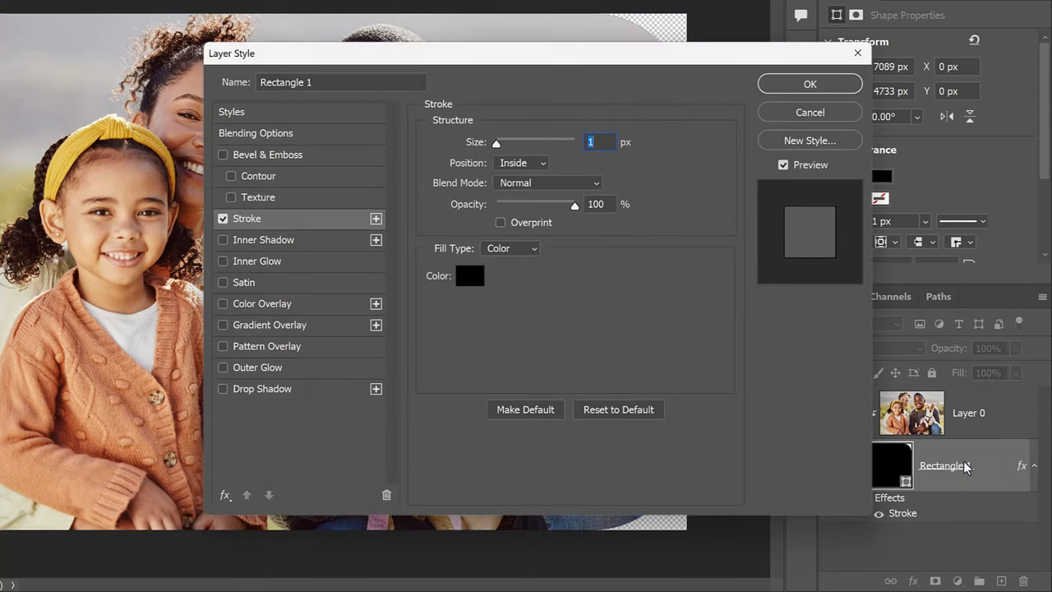
Step: Apply an 84 px white (ffffff) inside stroke to the rounded rectangle
left_click(469, 276)
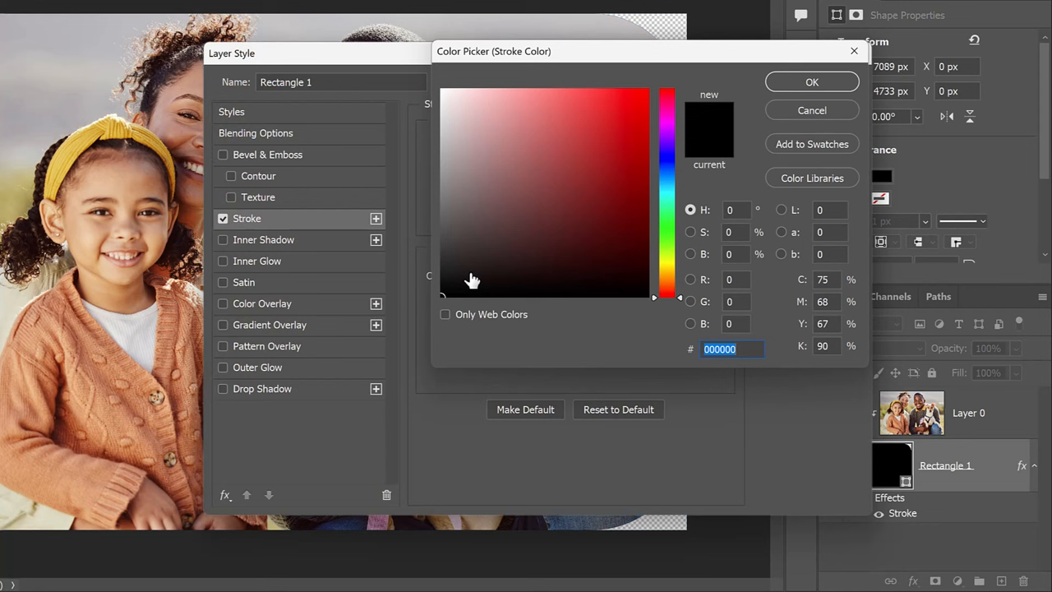
left_click(468, 194)
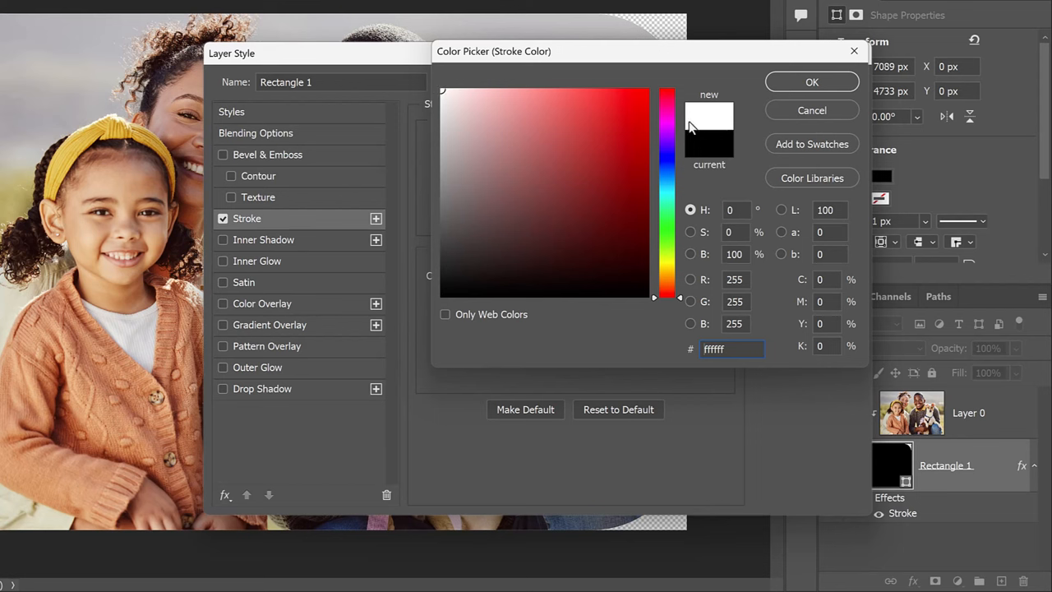
left_click(811, 82)
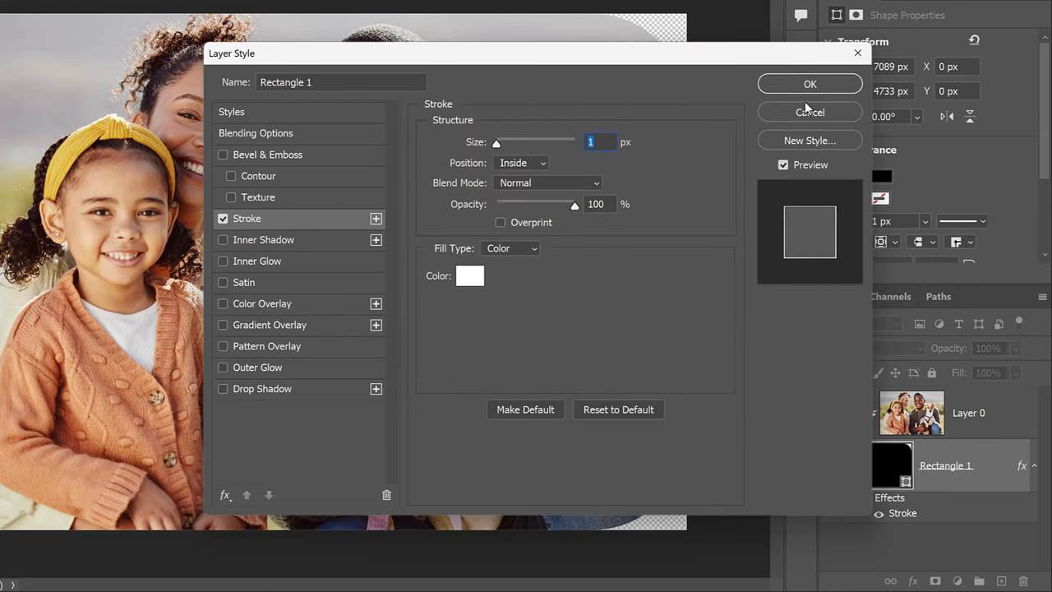
mouse_move(531, 179)
type("35")
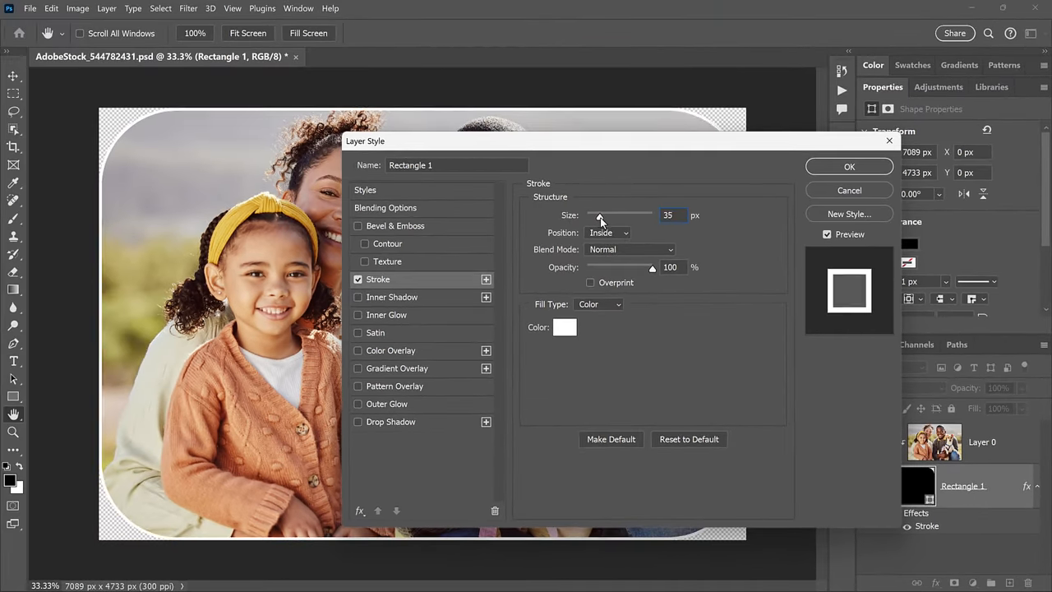
left_click_drag(600, 215, 612, 216)
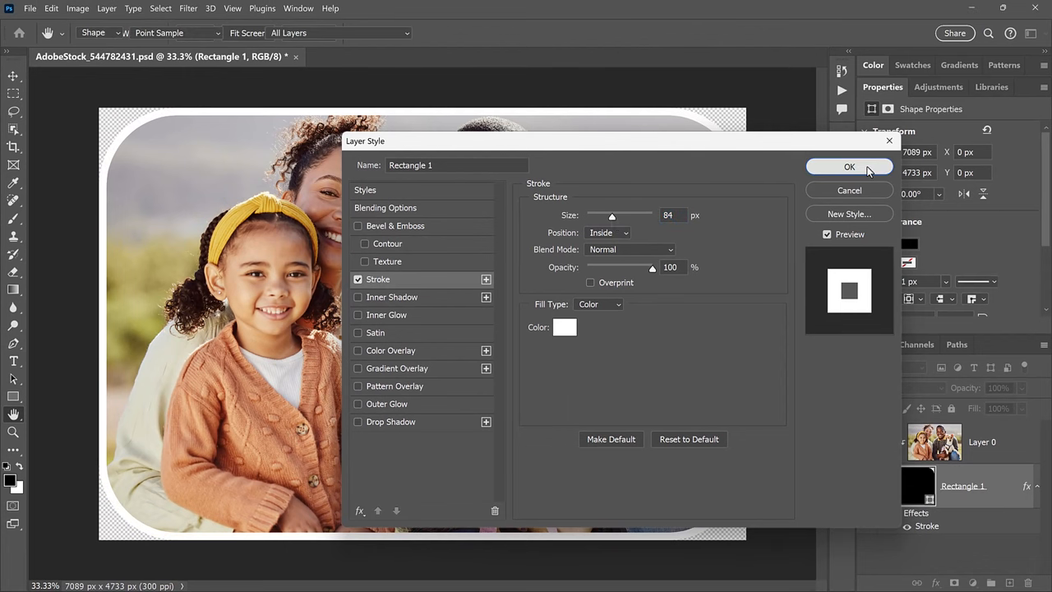
left_click(849, 167)
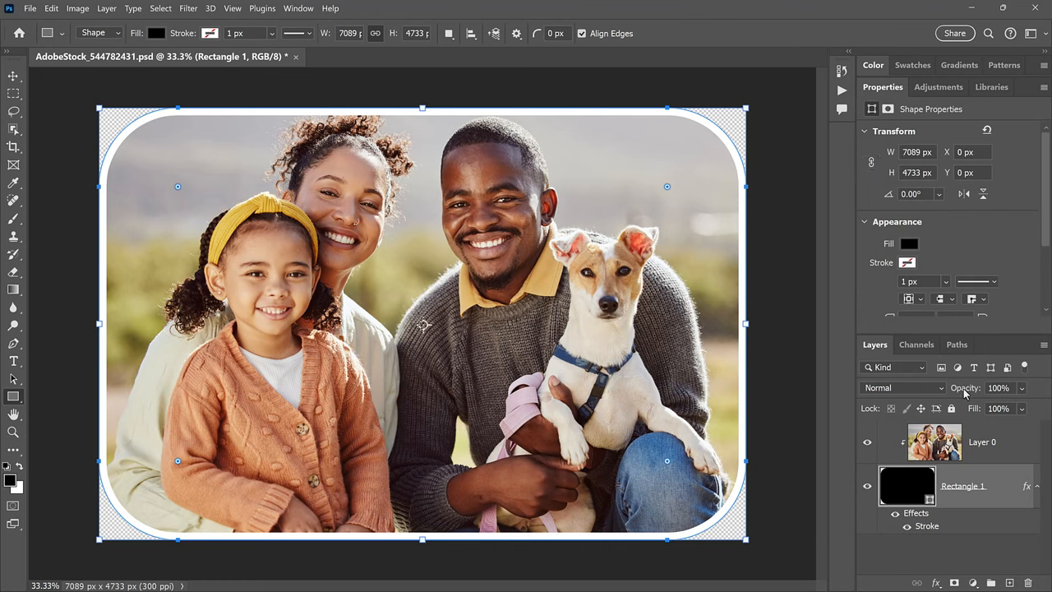
left_click(982, 442)
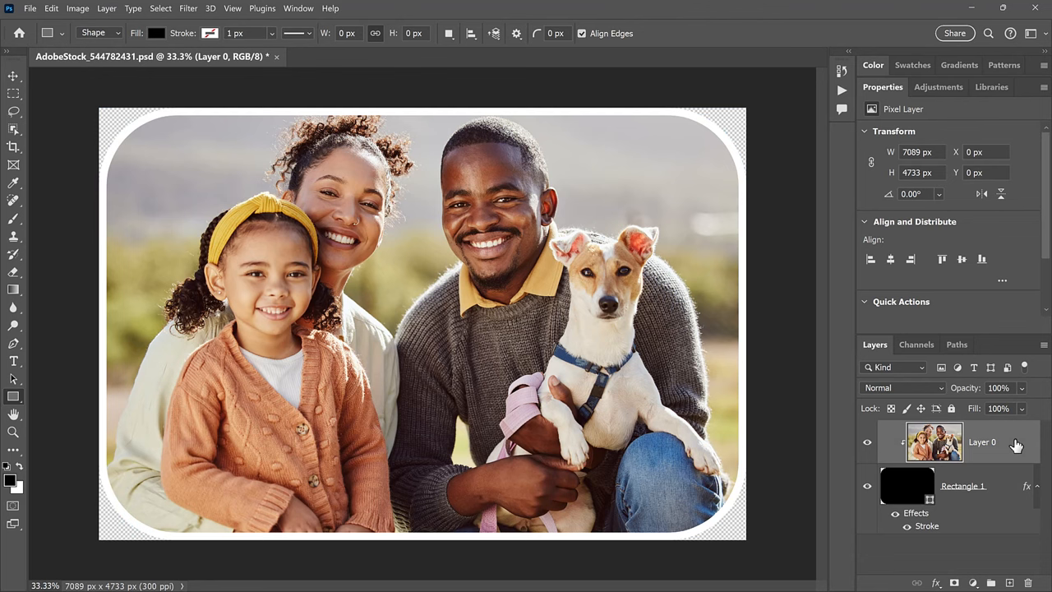
mouse_move(730, 125)
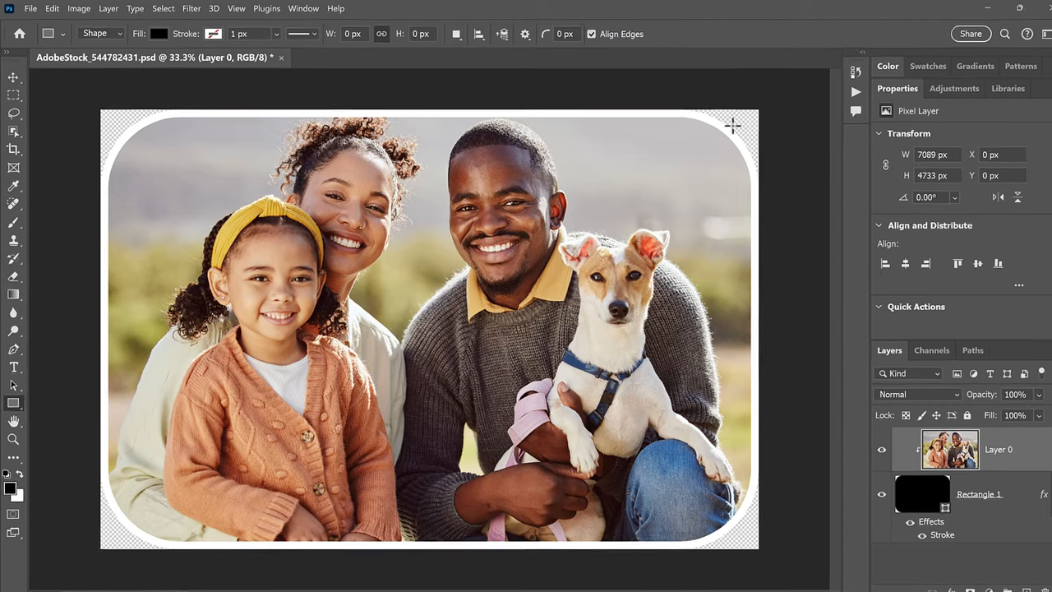
Step: Save a copy as rounded-corners.png in PNG format, accepting the default PNG options
left_click(30, 8)
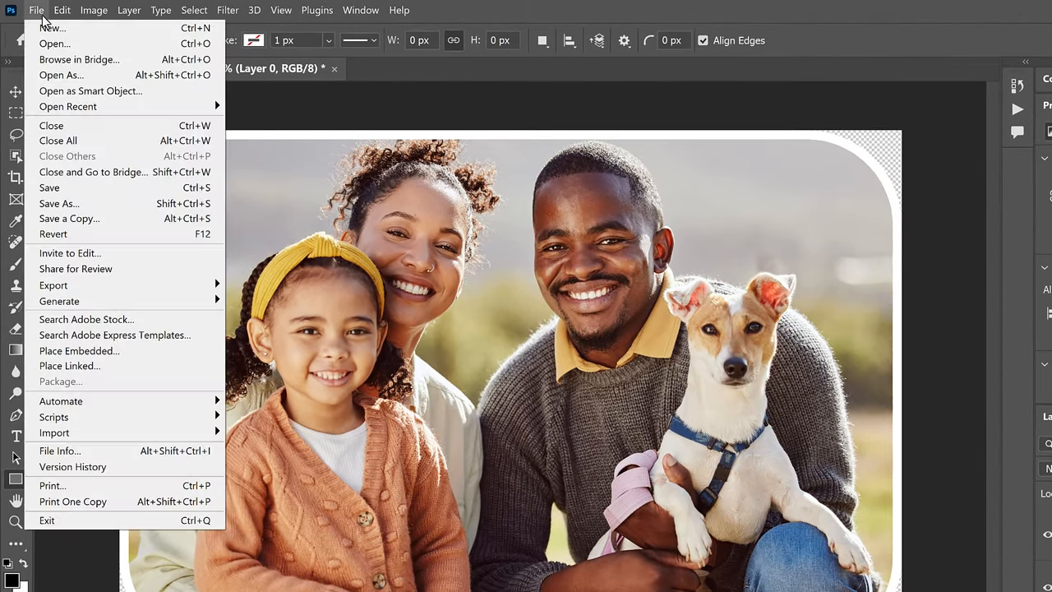
mouse_move(114, 218)
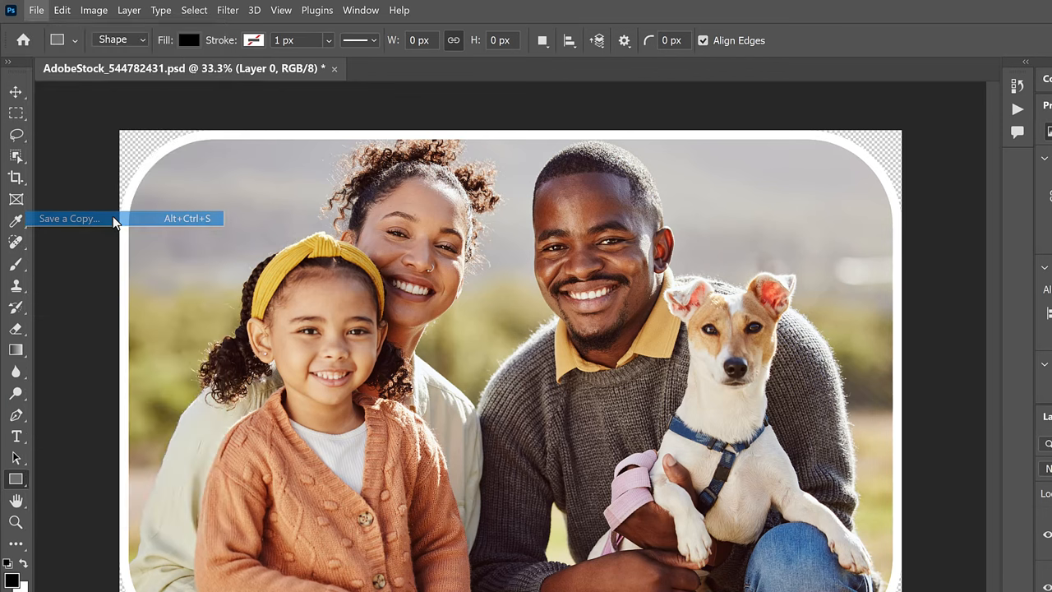
left_click(68, 218)
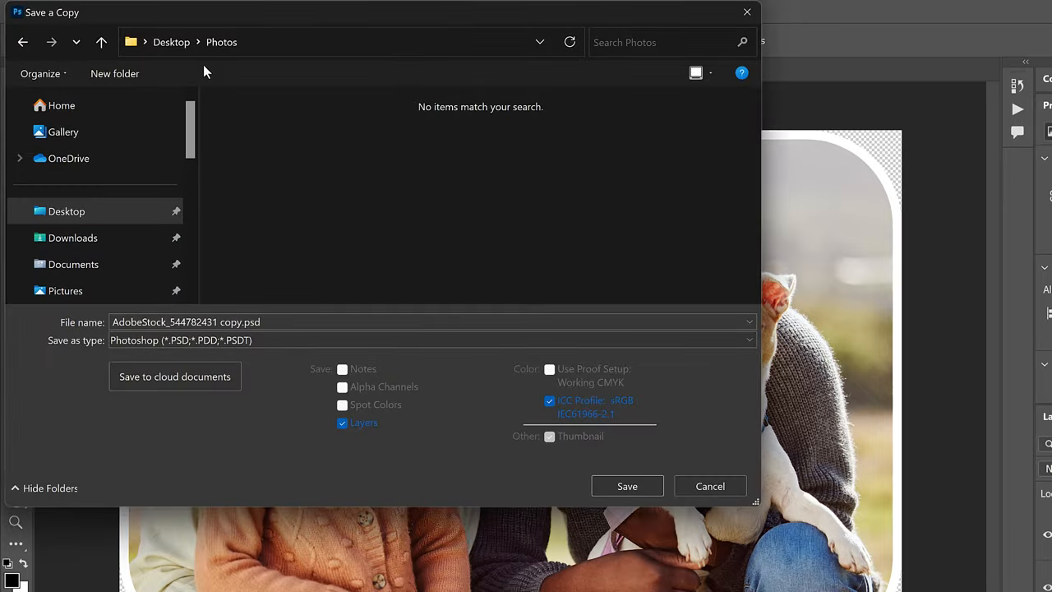
mouse_move(245, 161)
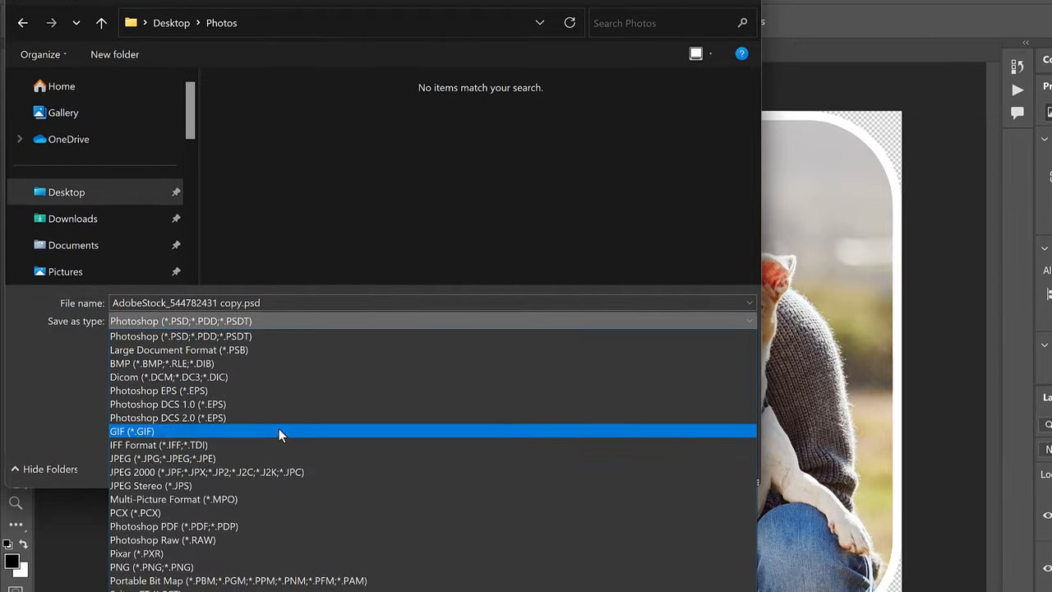
left_click(151, 567)
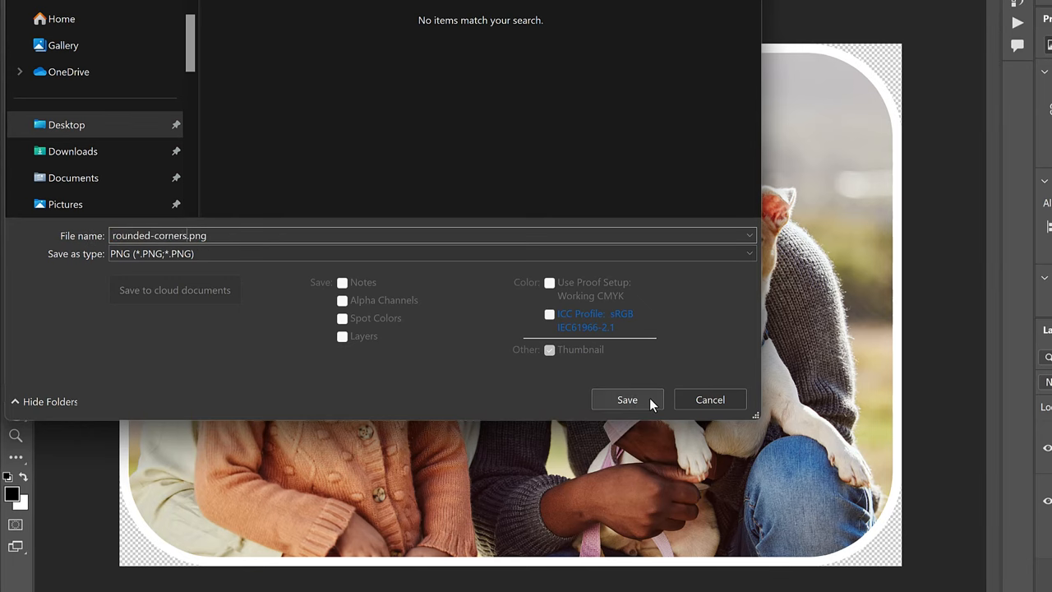
left_click(627, 399)
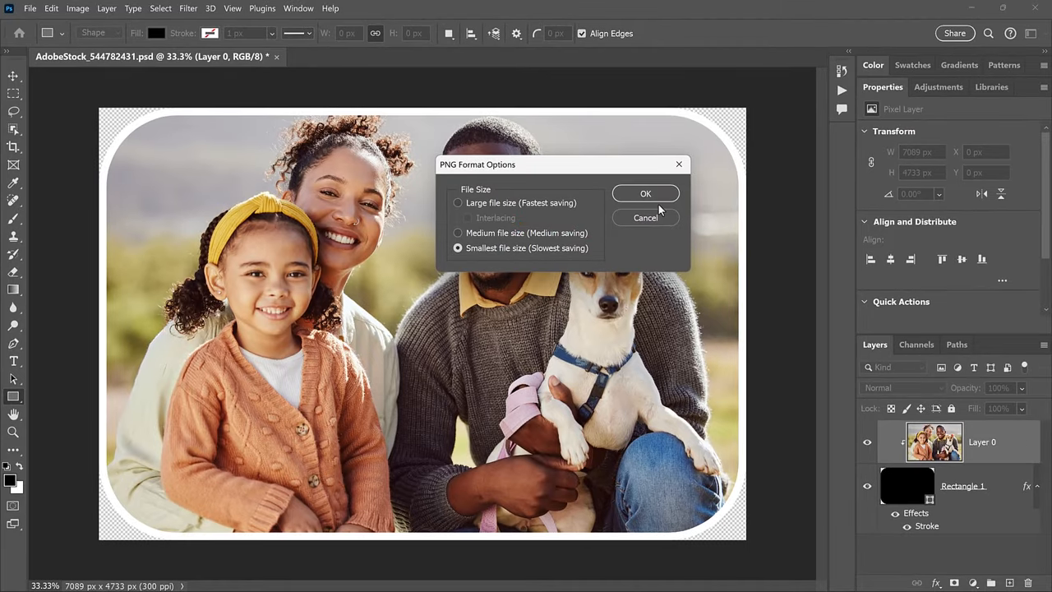
left_click(645, 192)
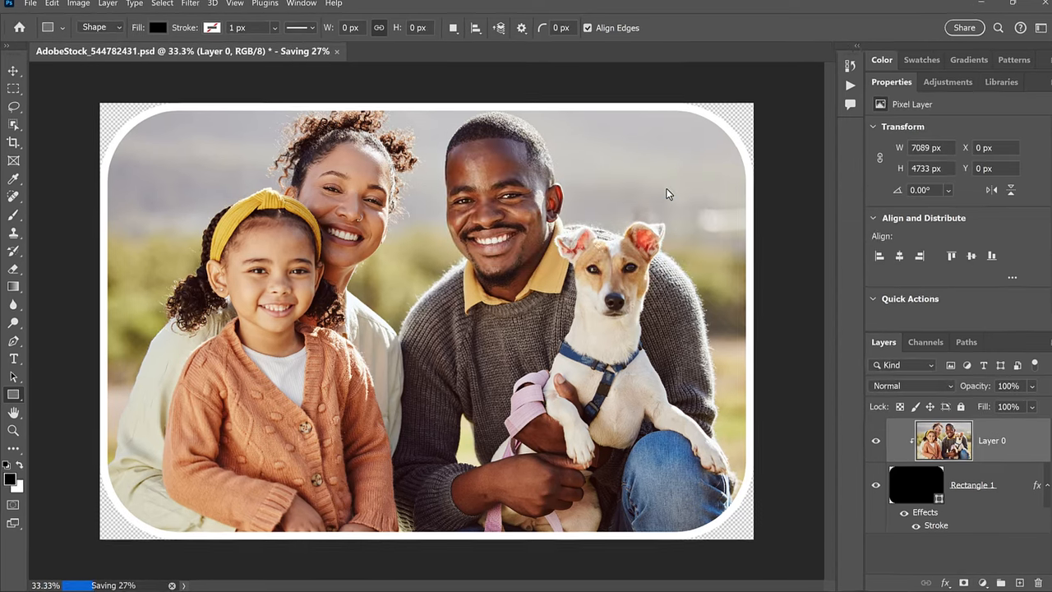